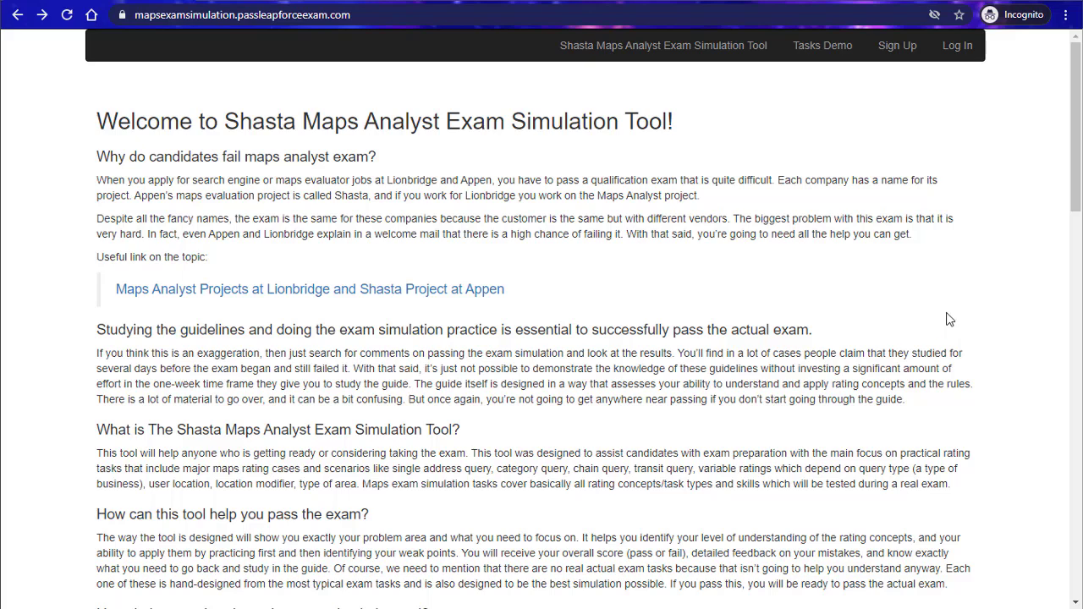
pyautogui.moveTo(787, 279)
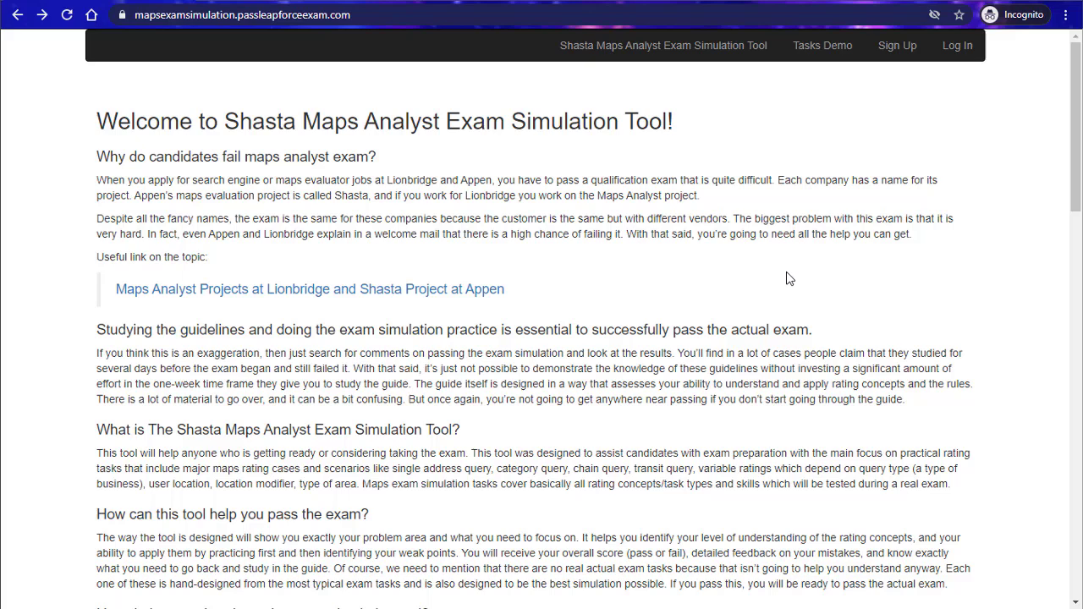
pyautogui.moveTo(883, 278)
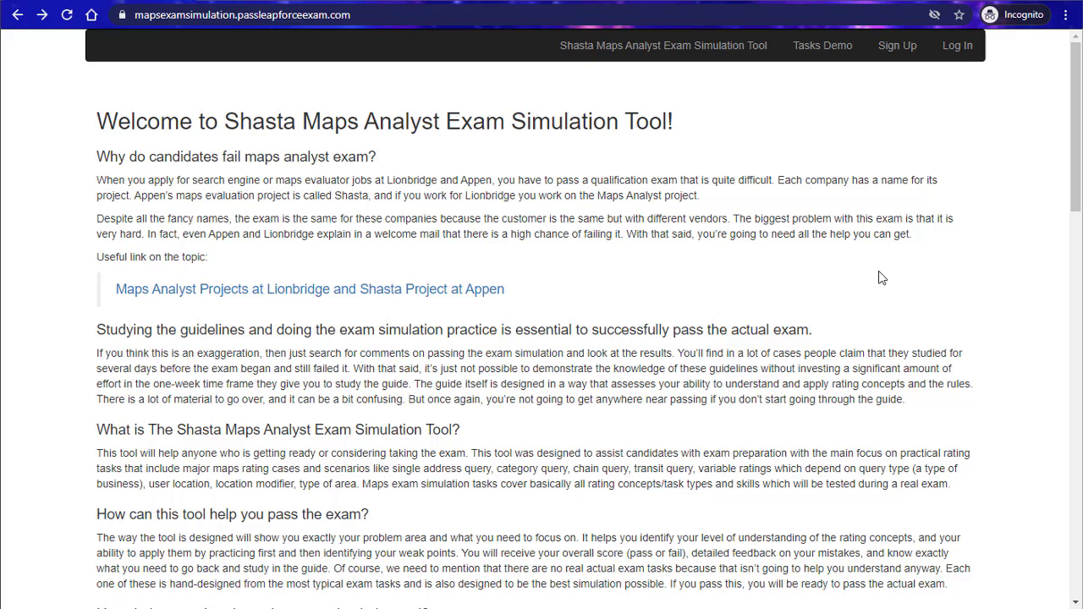
pyautogui.moveTo(895, 301)
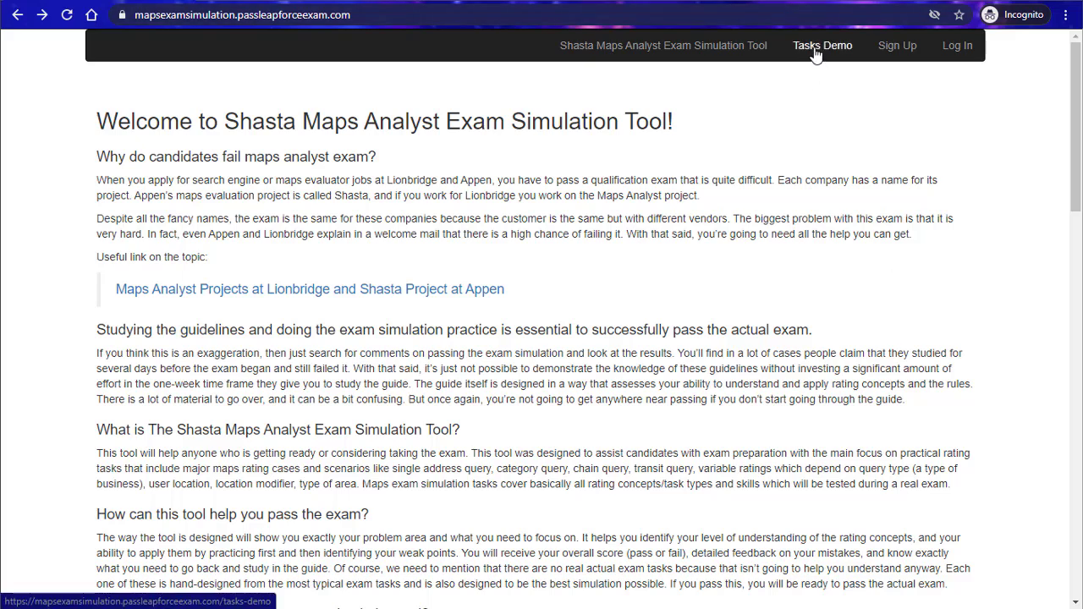
# Start the demo tasks and mark the first Chevron as operating and a navigational result
pyautogui.click(822, 45)
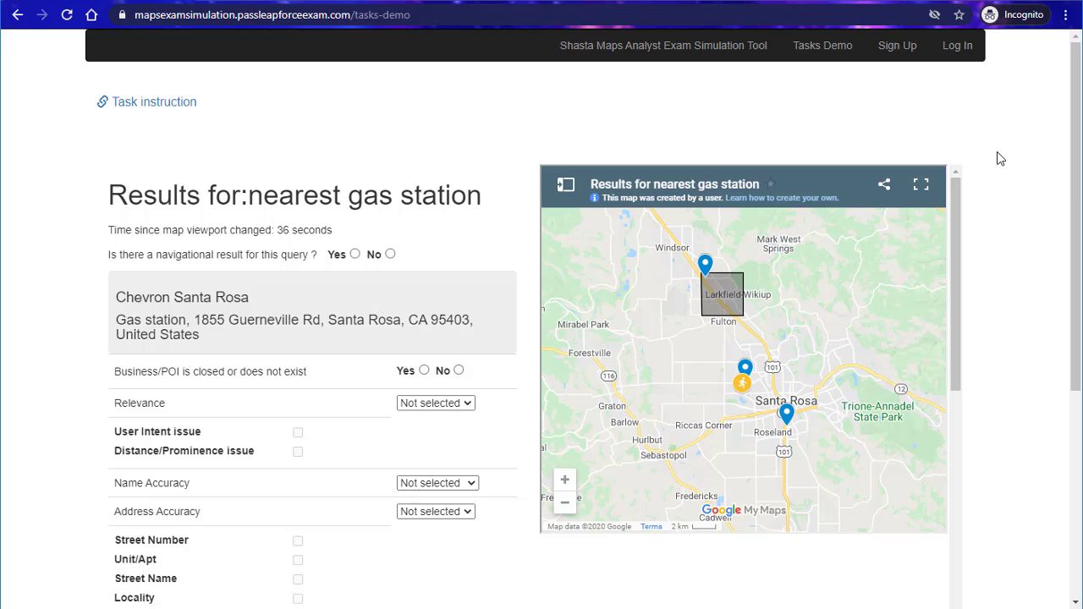
pyautogui.moveTo(499, 220)
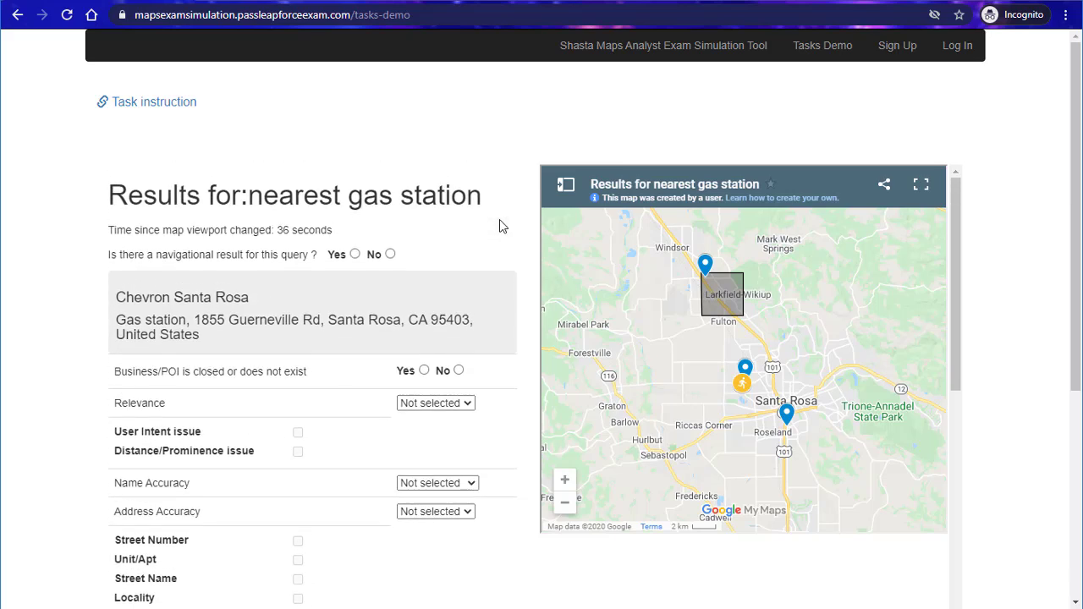
pyautogui.moveTo(511, 267)
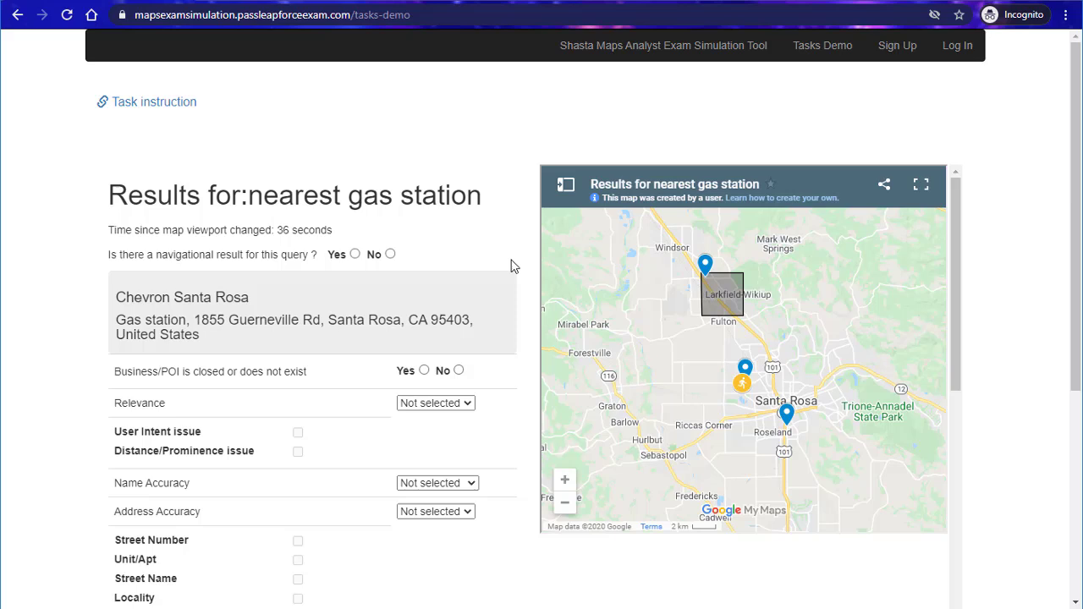
pyautogui.moveTo(521, 302)
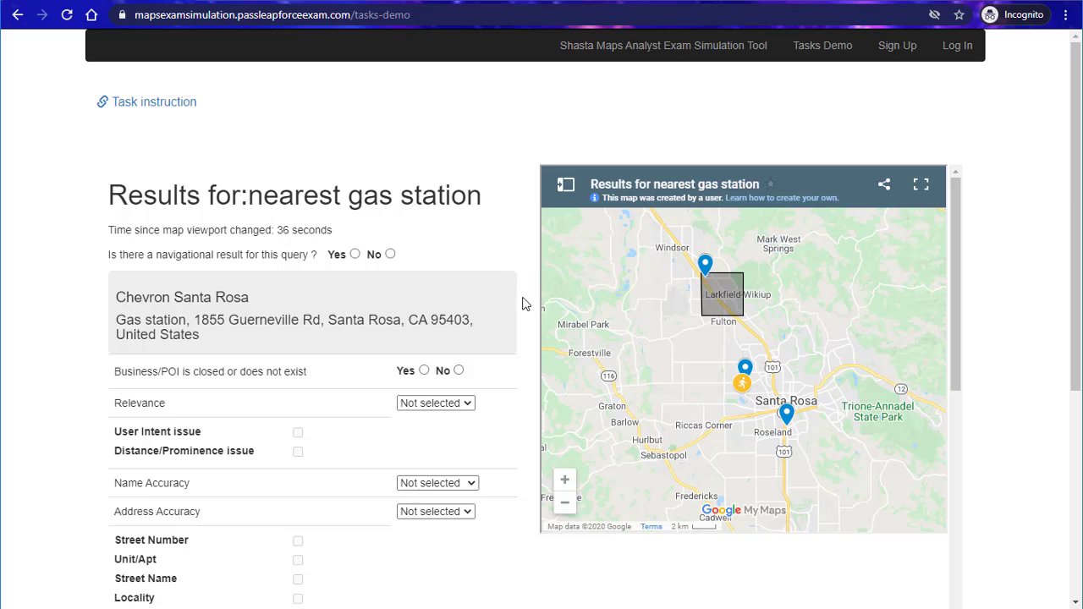
pyautogui.moveTo(511, 366)
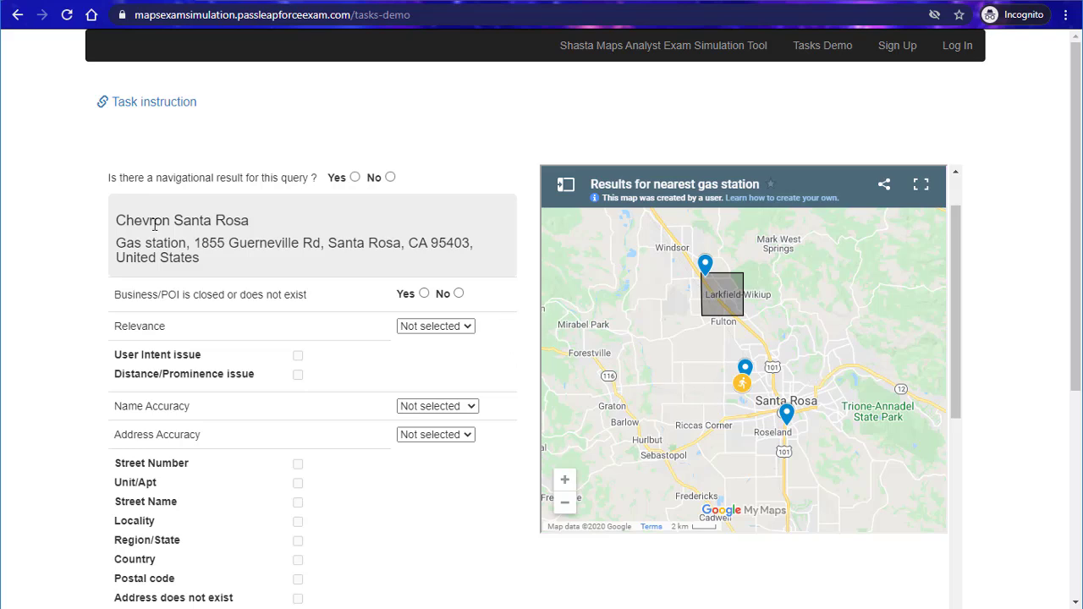
pyautogui.moveTo(251, 287)
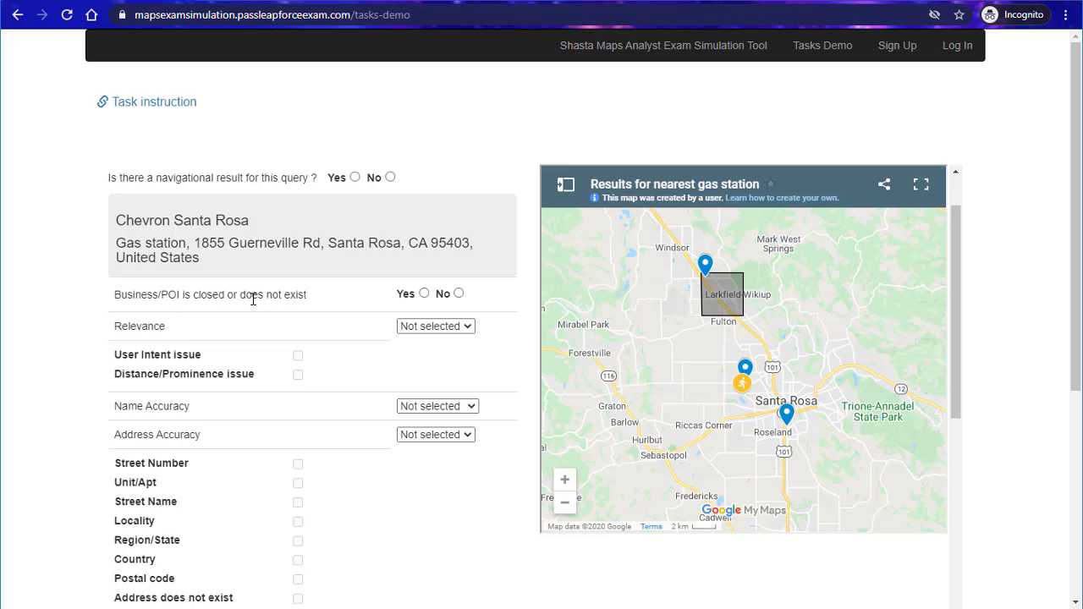
pyautogui.moveTo(533, 313)
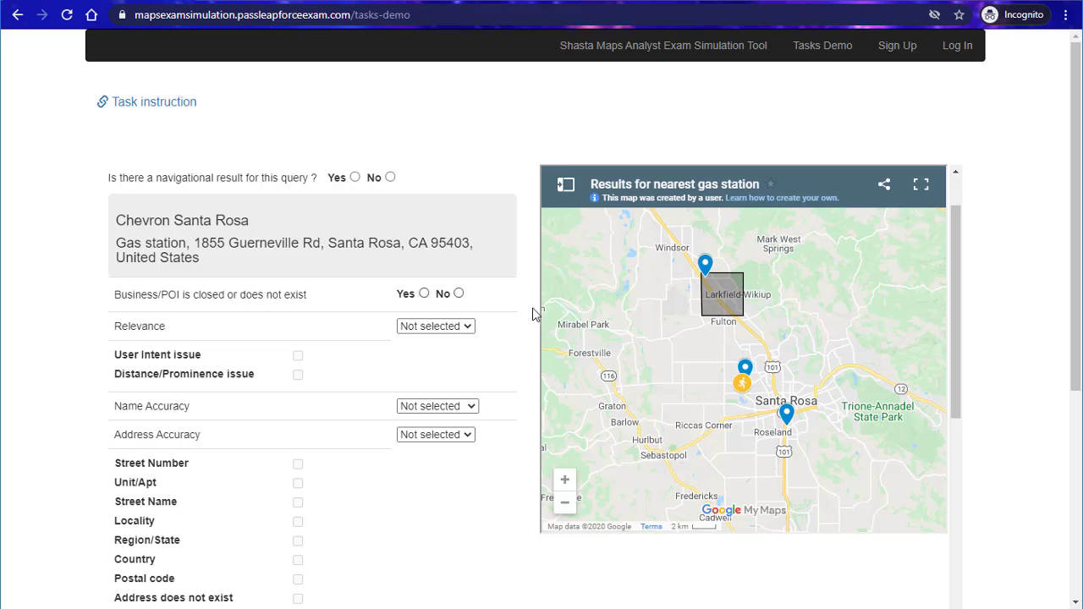
pyautogui.click(458, 369)
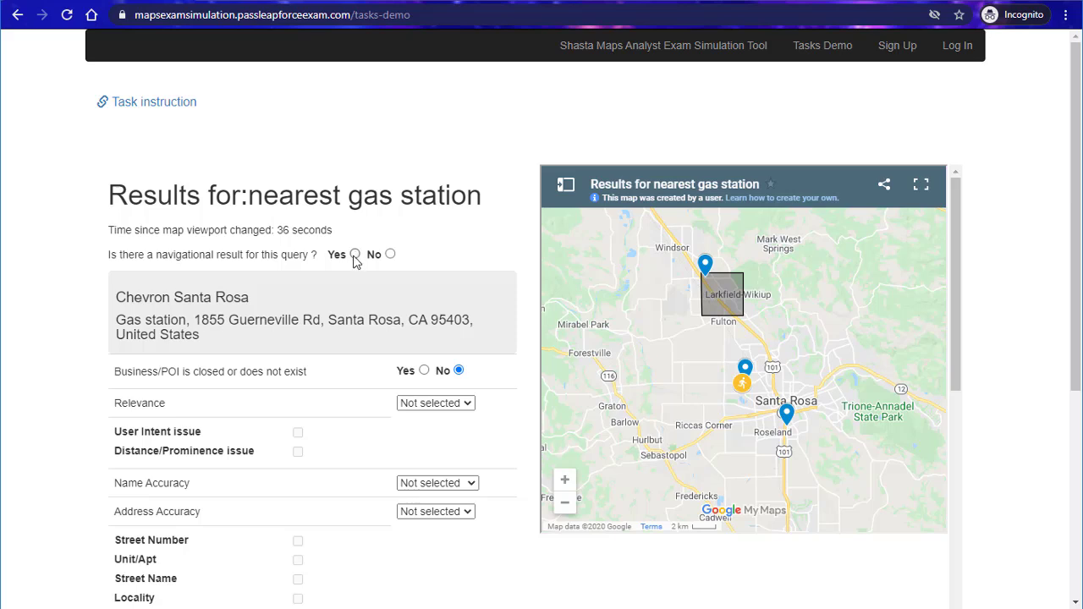
pyautogui.click(355, 254)
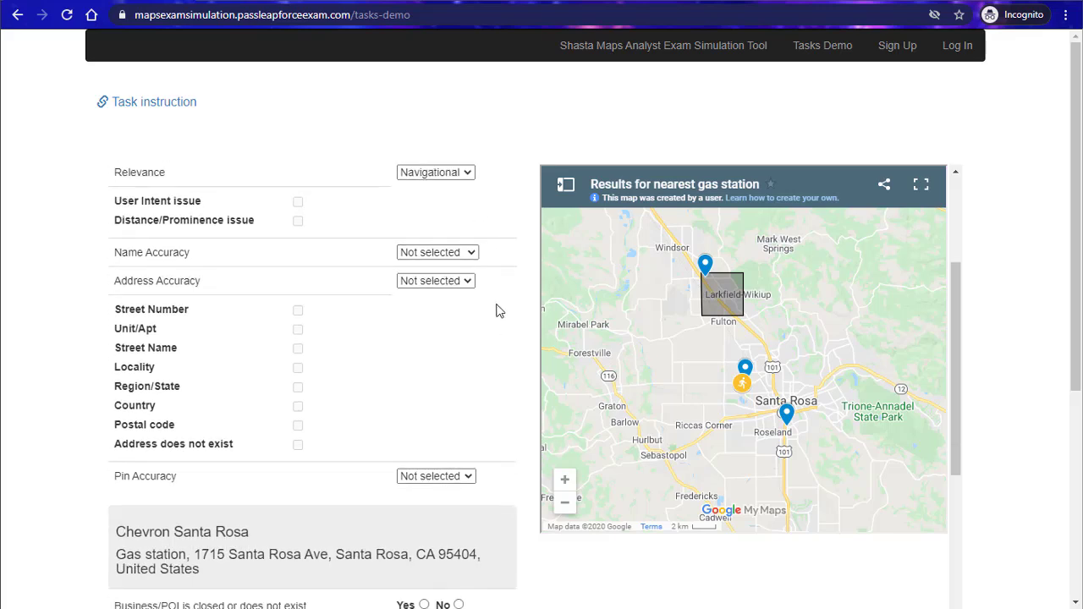
# Rate the Chevron name Correct and pin Approximate, then set the Shell result's relevance
pyautogui.click(437, 253)
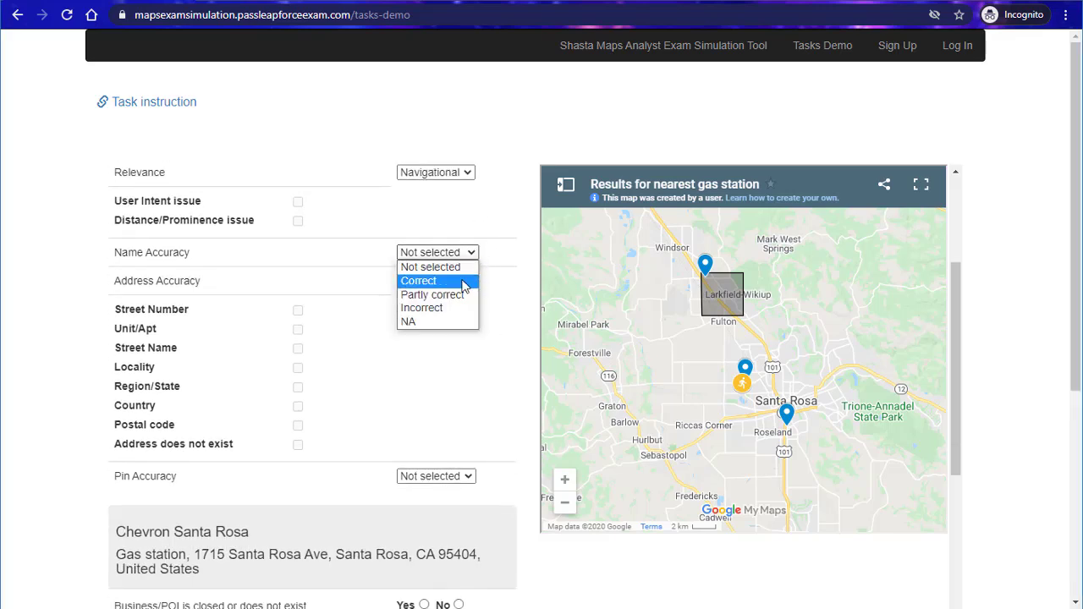
pyautogui.click(418, 281)
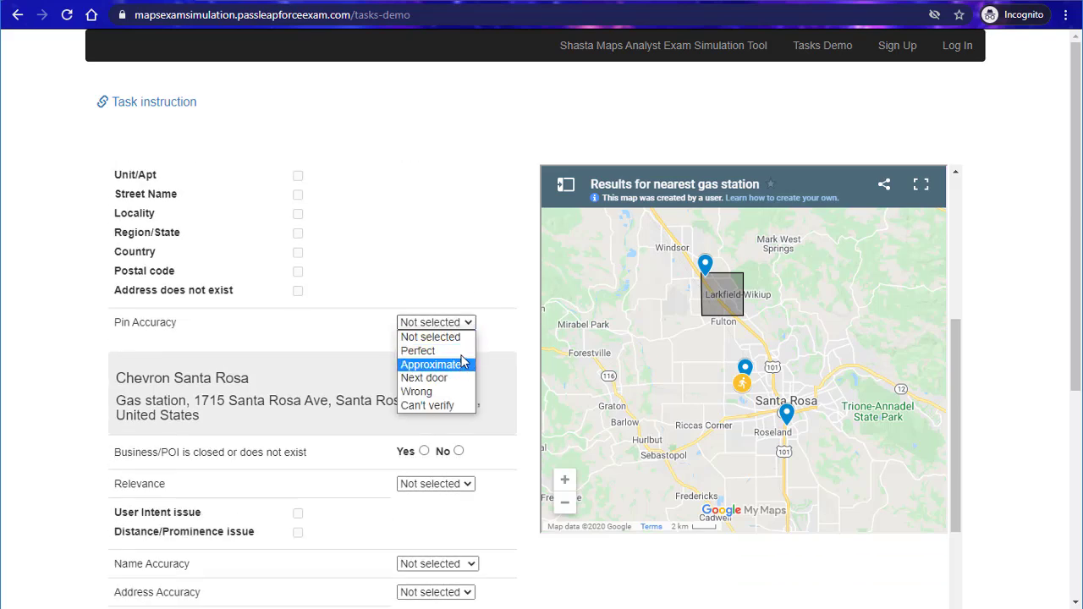
pyautogui.click(418, 351)
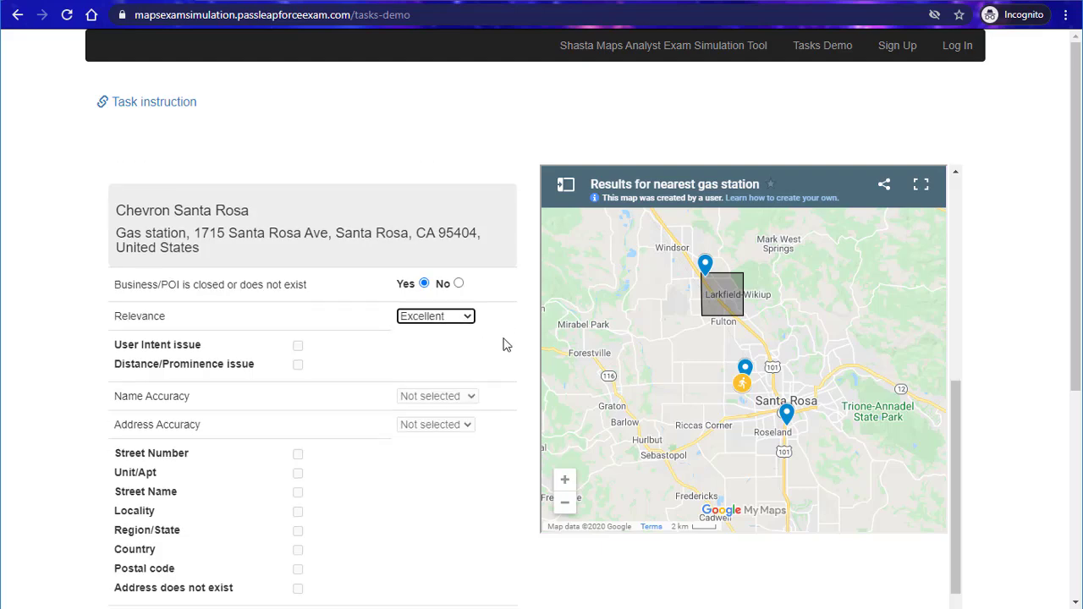
pyautogui.scroll(-3)
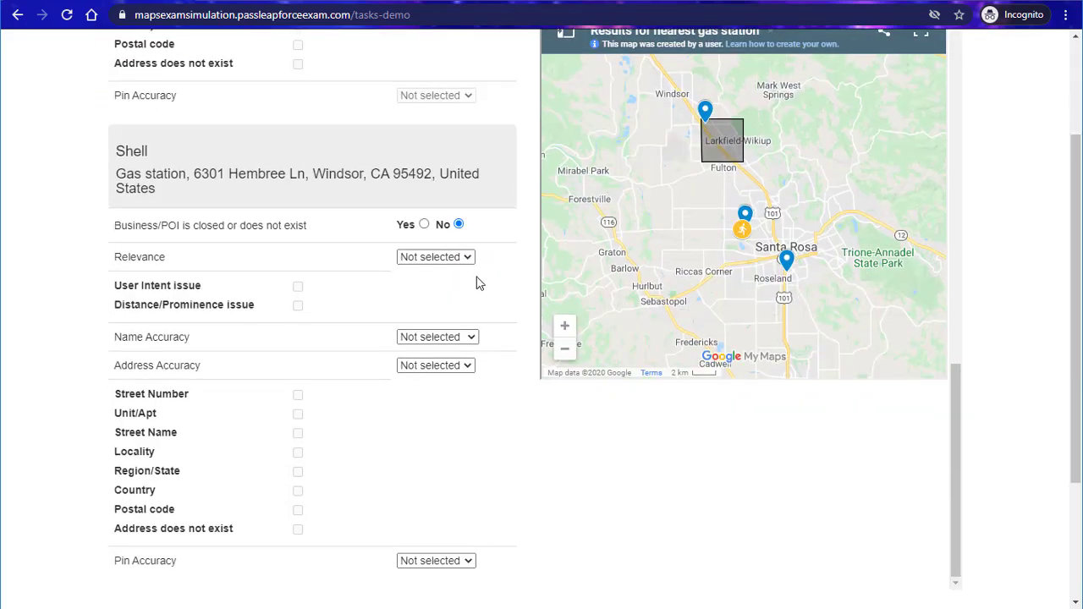
pyautogui.click(436, 336)
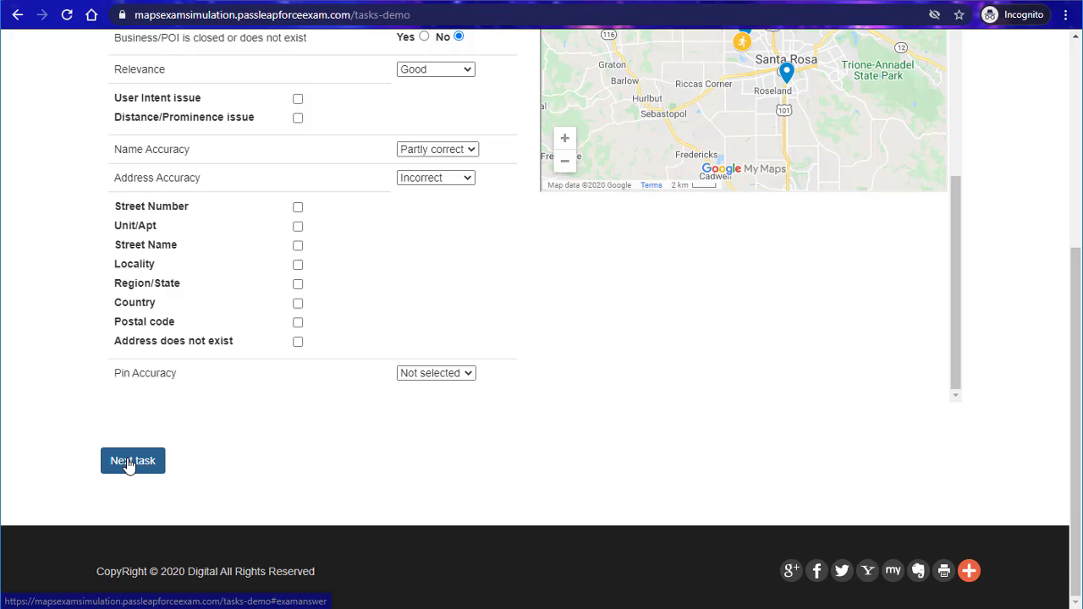
# Move to the last task and rate its name accuracy as Partly correct
pyautogui.click(436, 374)
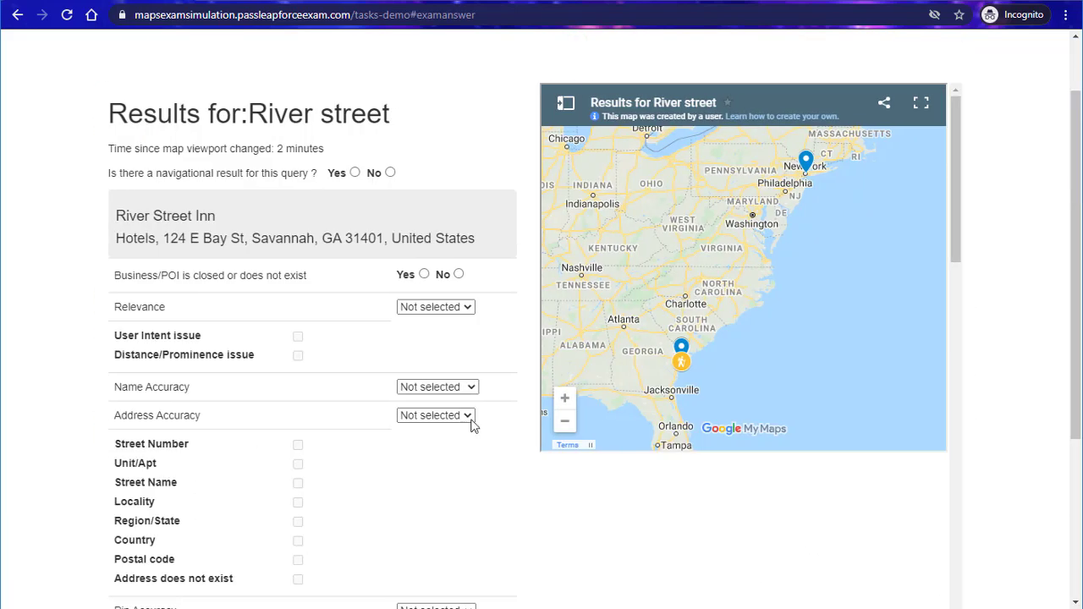
pyautogui.scroll(-3)
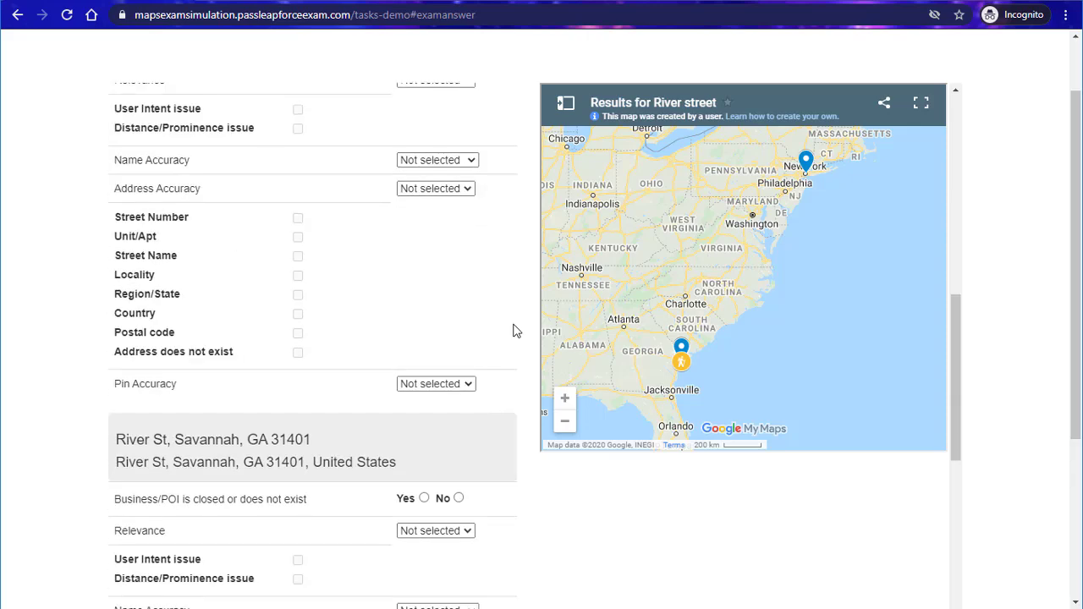
pyautogui.scroll(-3)
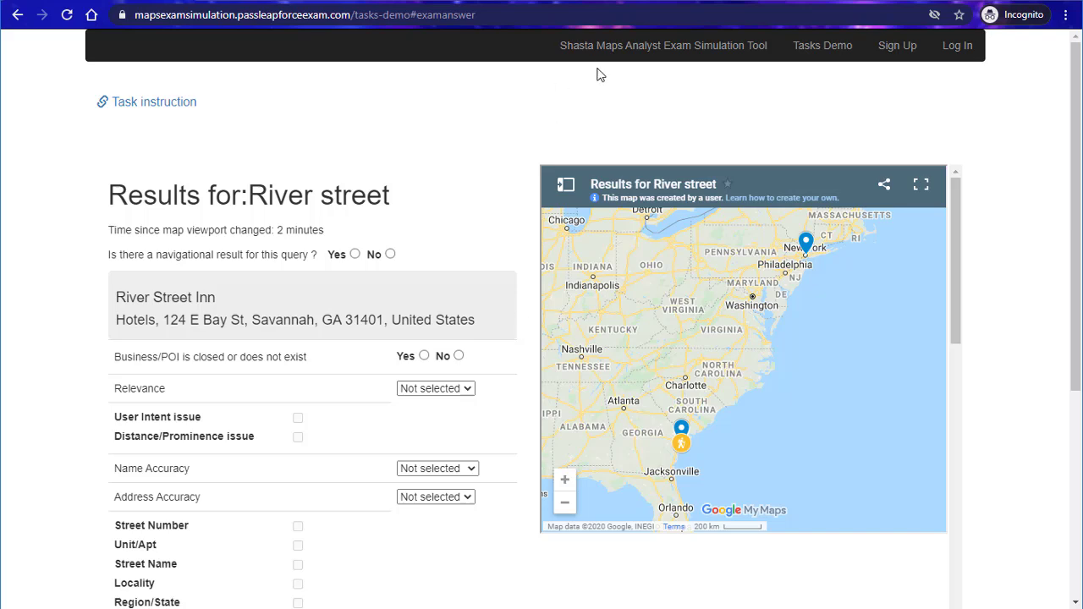
pyautogui.moveTo(528, 189)
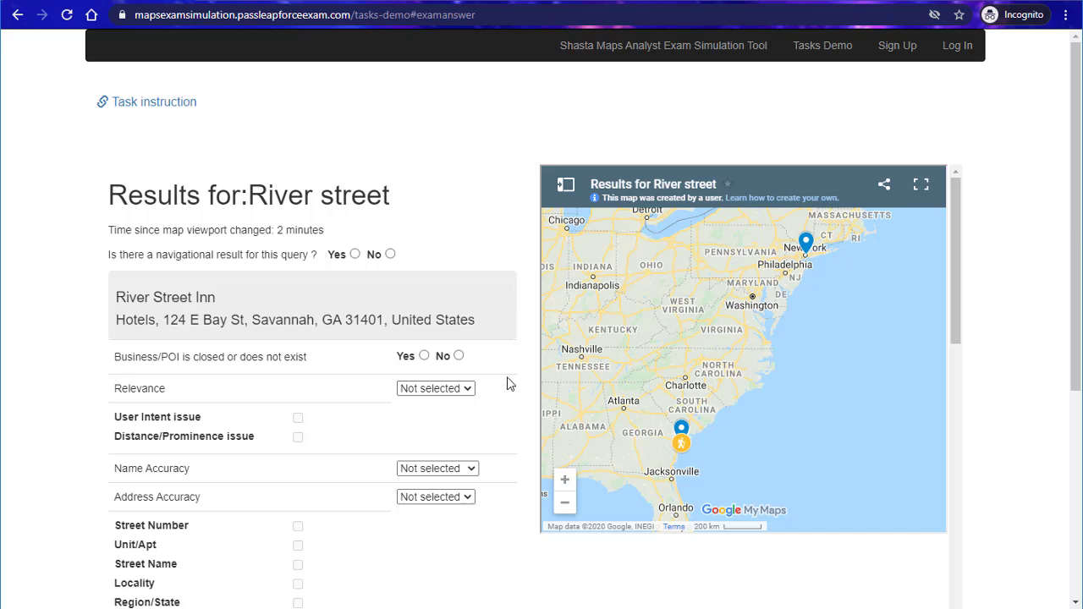
pyautogui.moveTo(507, 411)
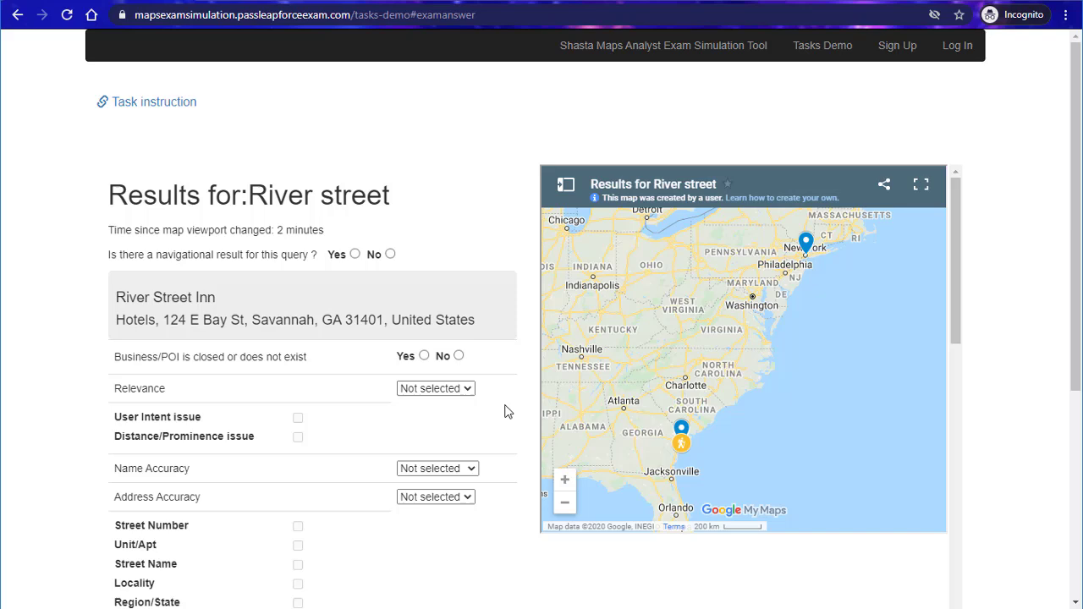
pyautogui.moveTo(431, 369)
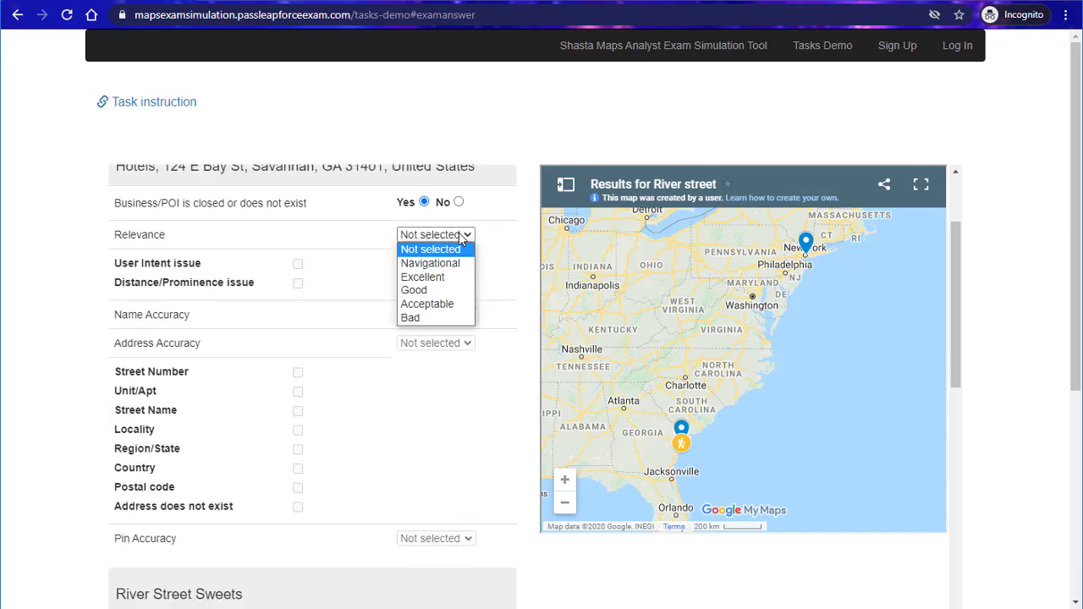
pyautogui.scroll(-3)
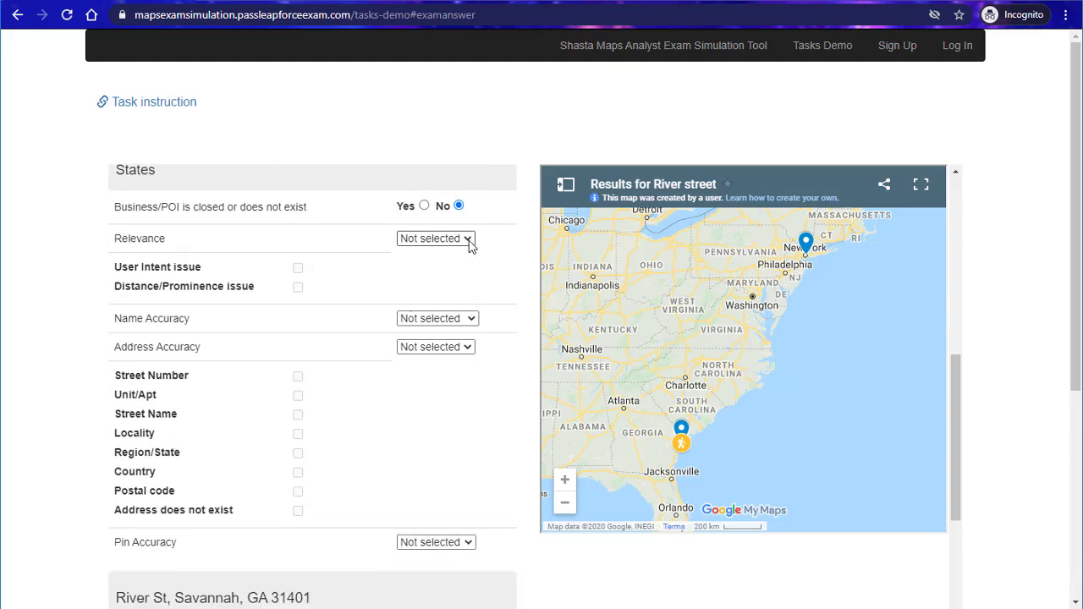
pyautogui.scroll(-3)
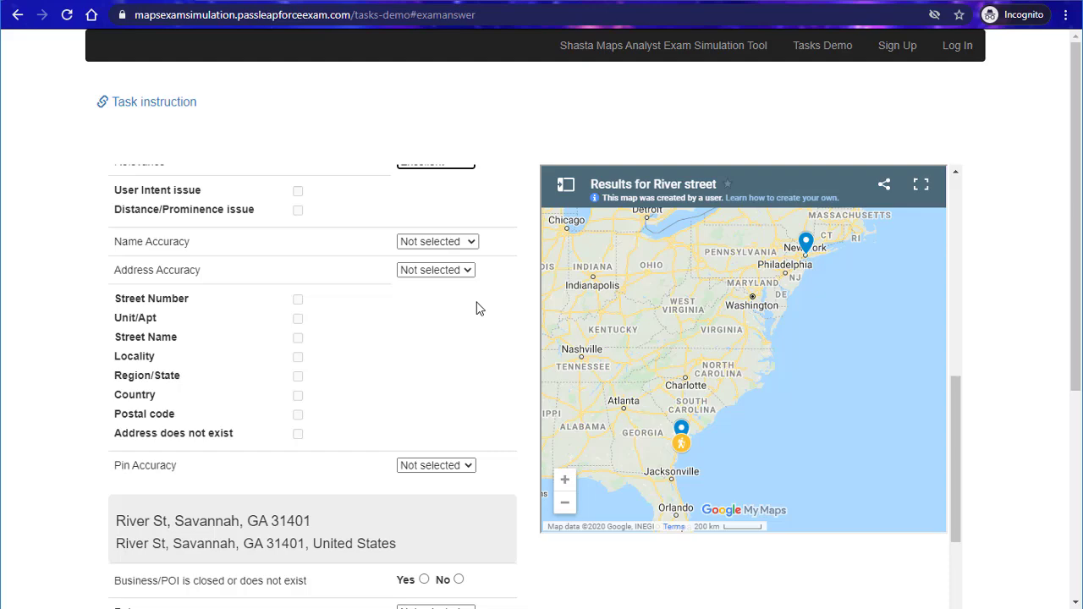
pyautogui.click(437, 240)
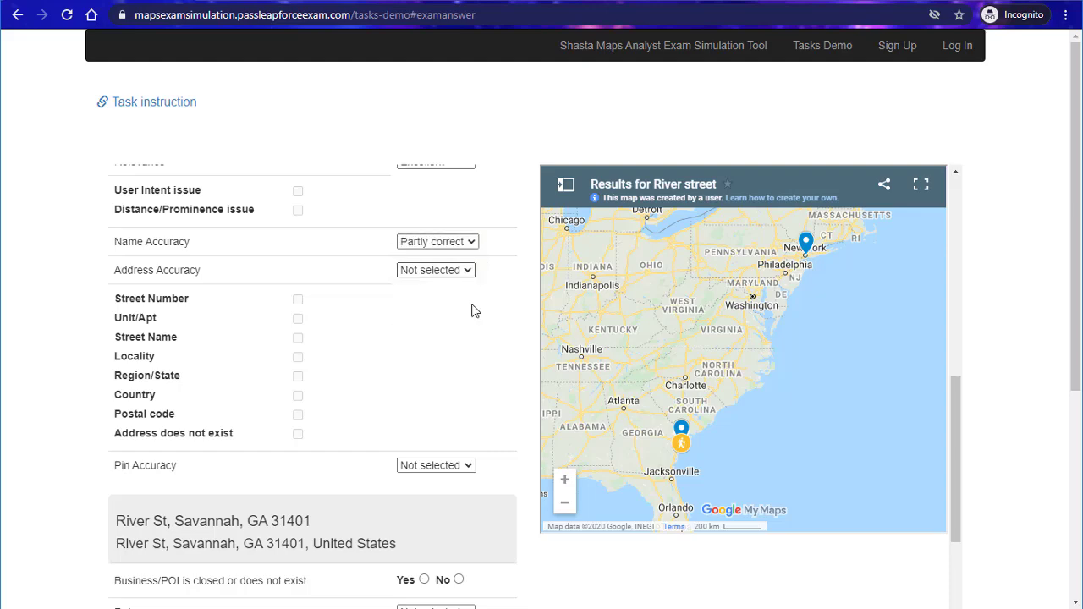
# Submit the finished demo test for scoring with Complete the test
pyautogui.scroll(-3)
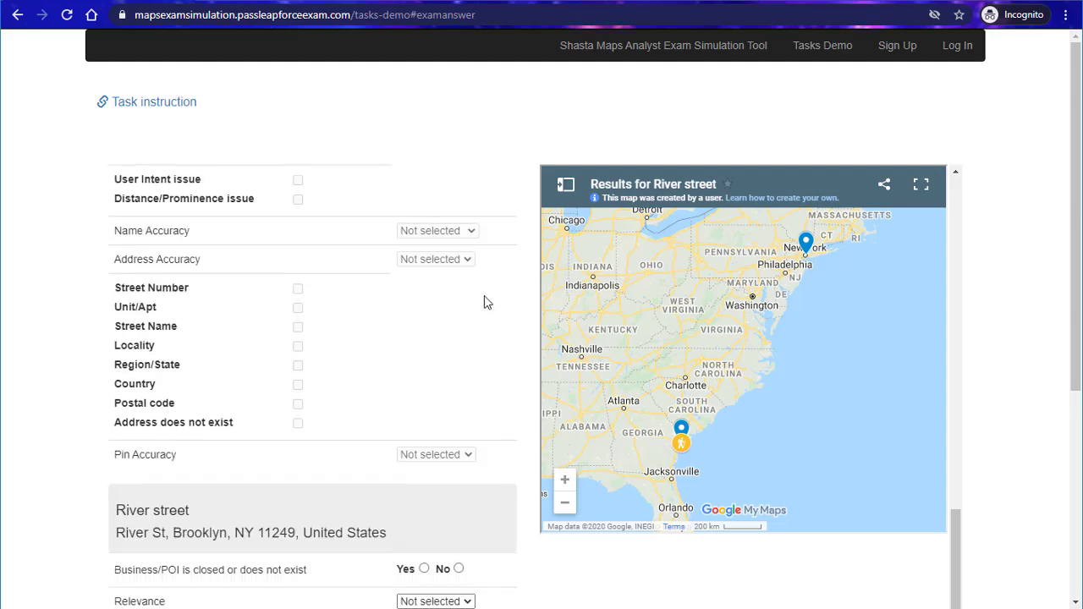
pyautogui.scroll(-3)
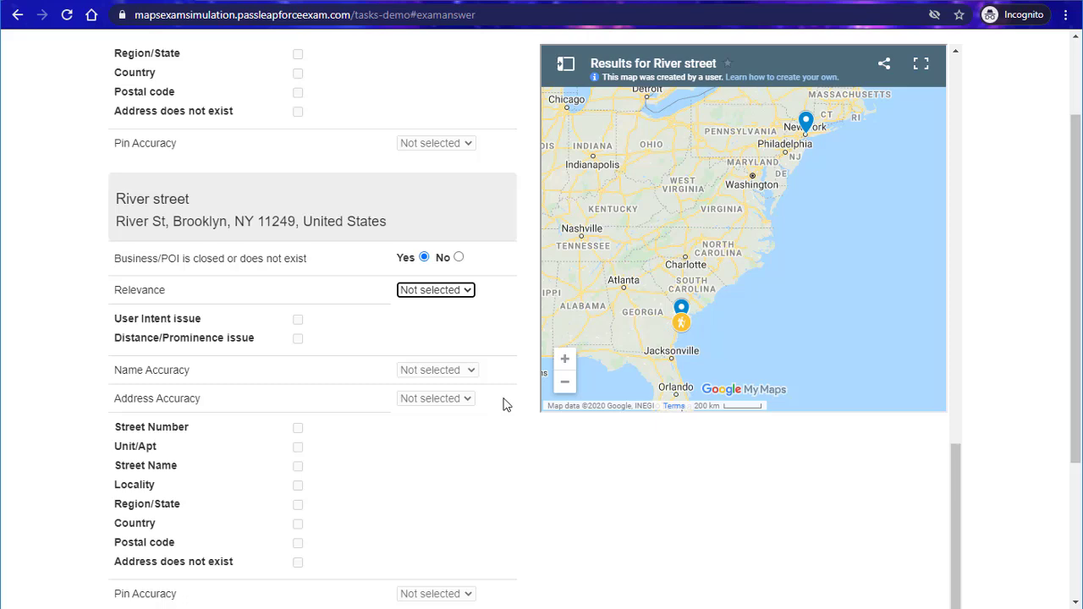
pyautogui.click(436, 289)
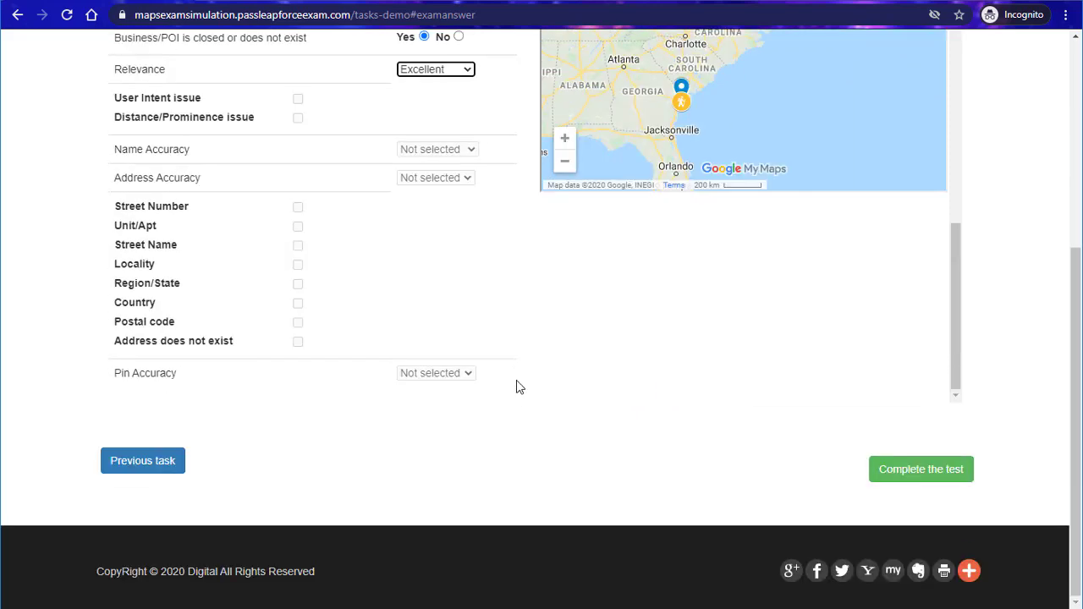
# Dismiss the Tasks completed notice to reveal the 10% accuracy results page
pyautogui.click(921, 469)
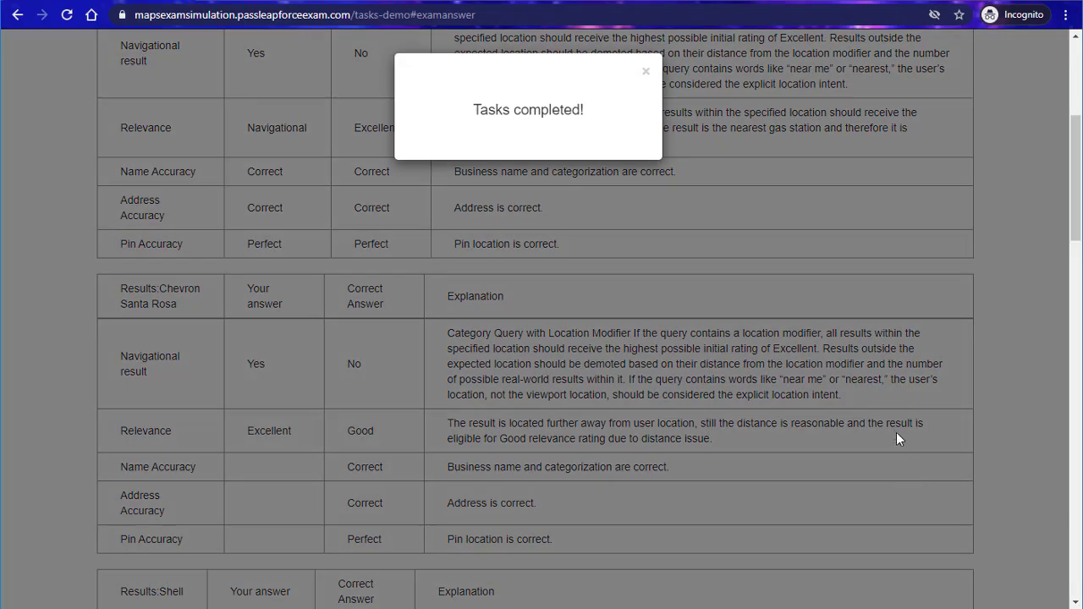
pyautogui.moveTo(900, 322)
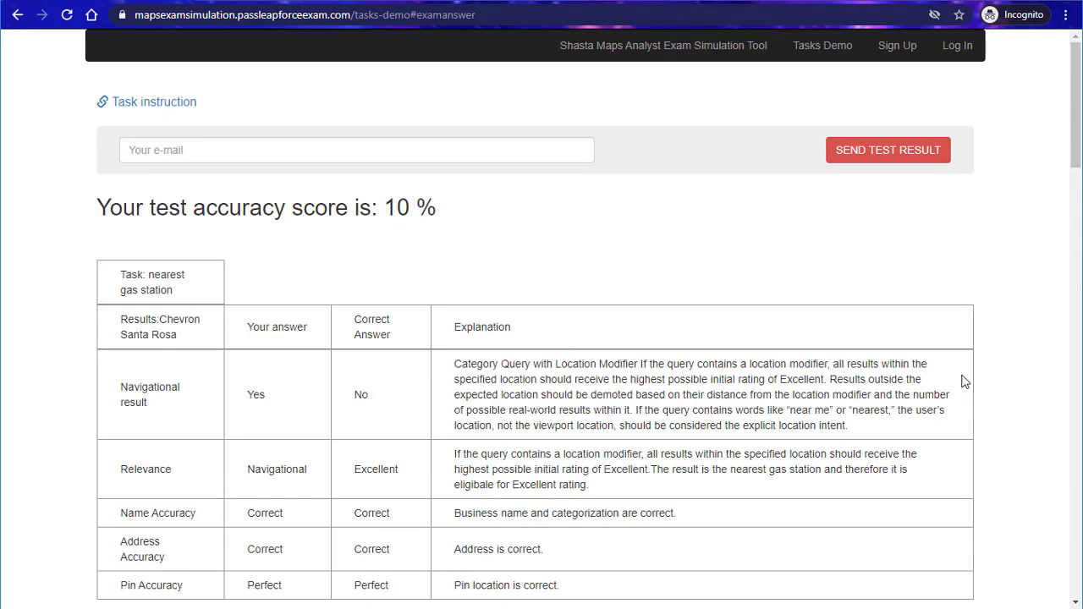
pyautogui.doubleClick(389, 206)
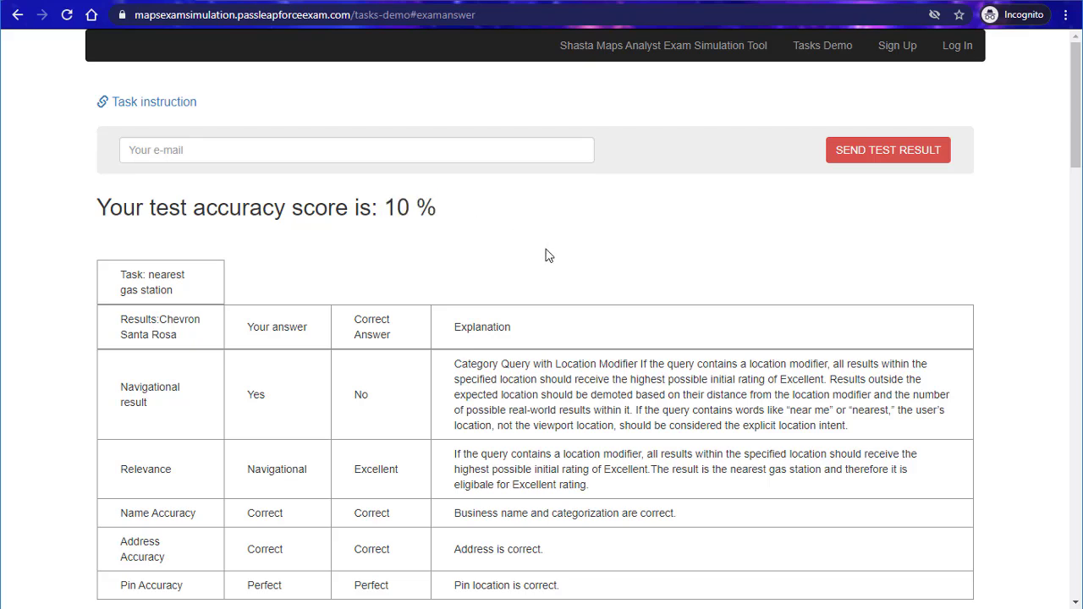
pyautogui.moveTo(545, 261)
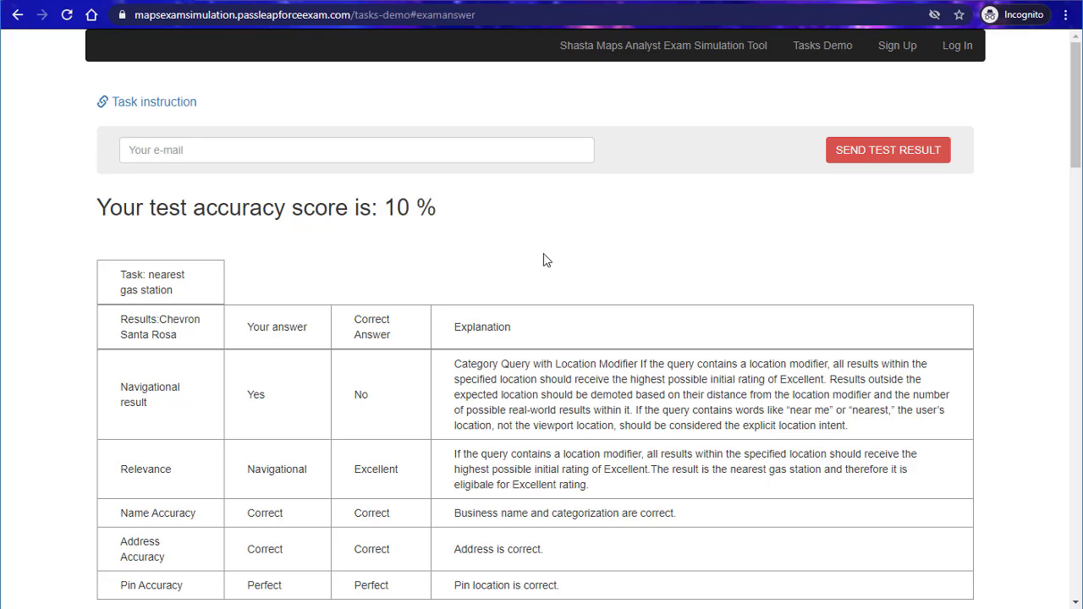
pyautogui.moveTo(550, 268)
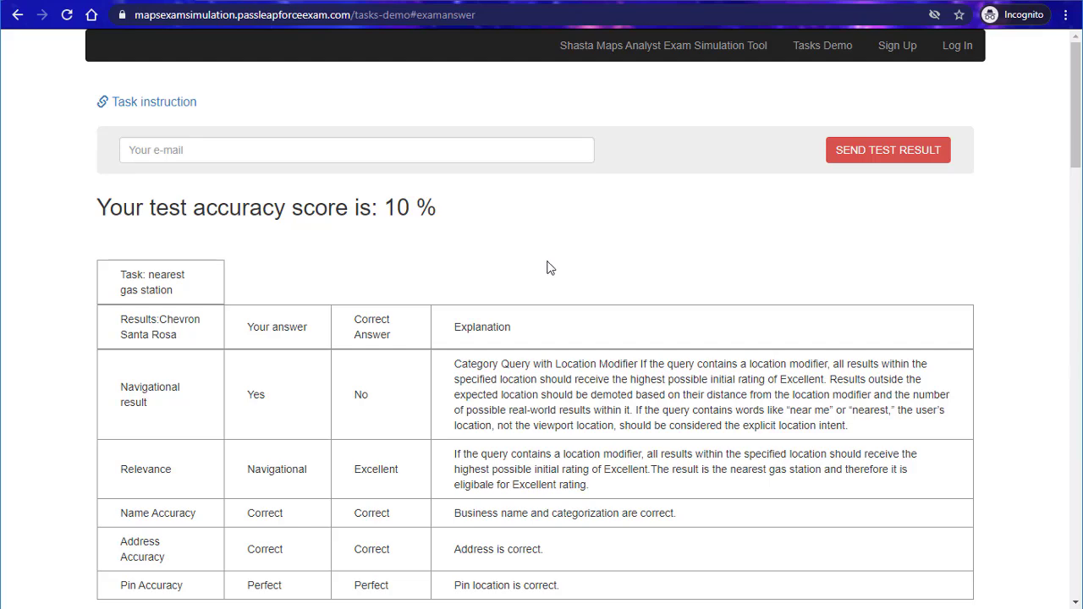
pyautogui.scroll(-3)
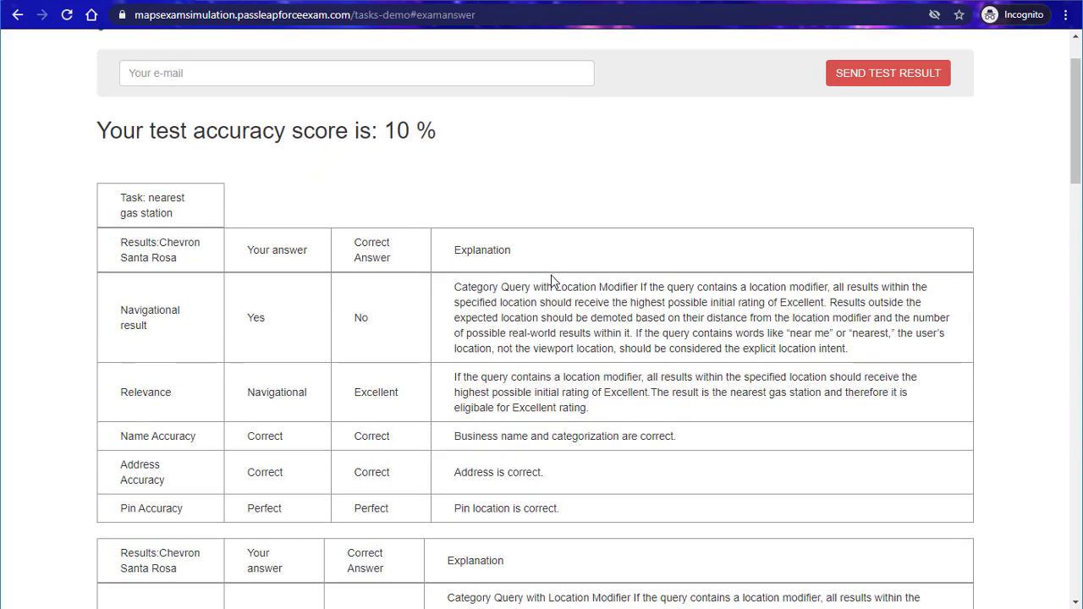
pyautogui.scroll(-3)
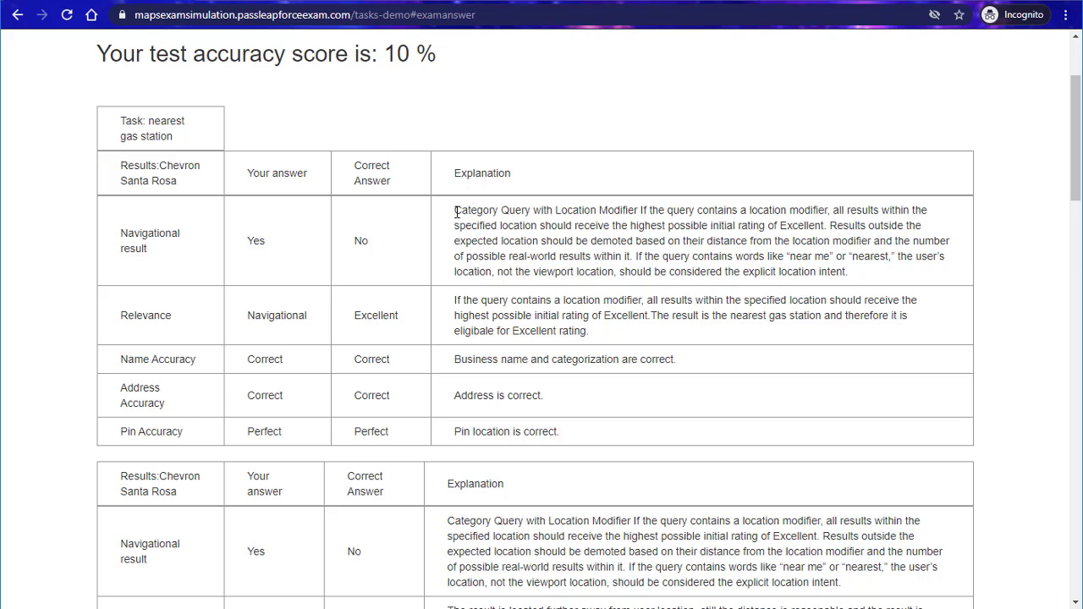
pyautogui.moveTo(364, 243)
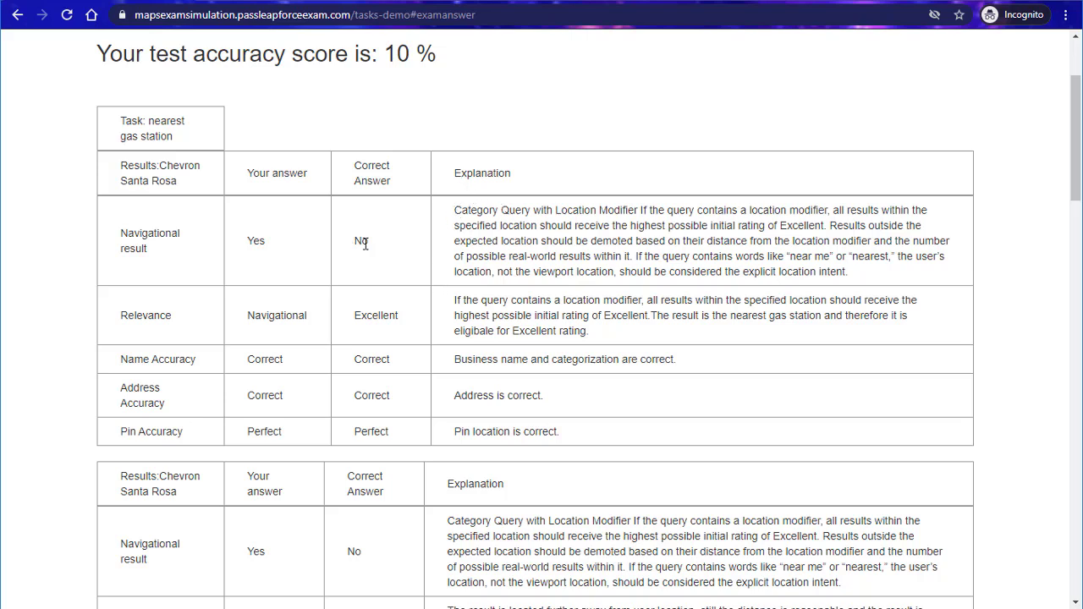
pyautogui.moveTo(369, 257)
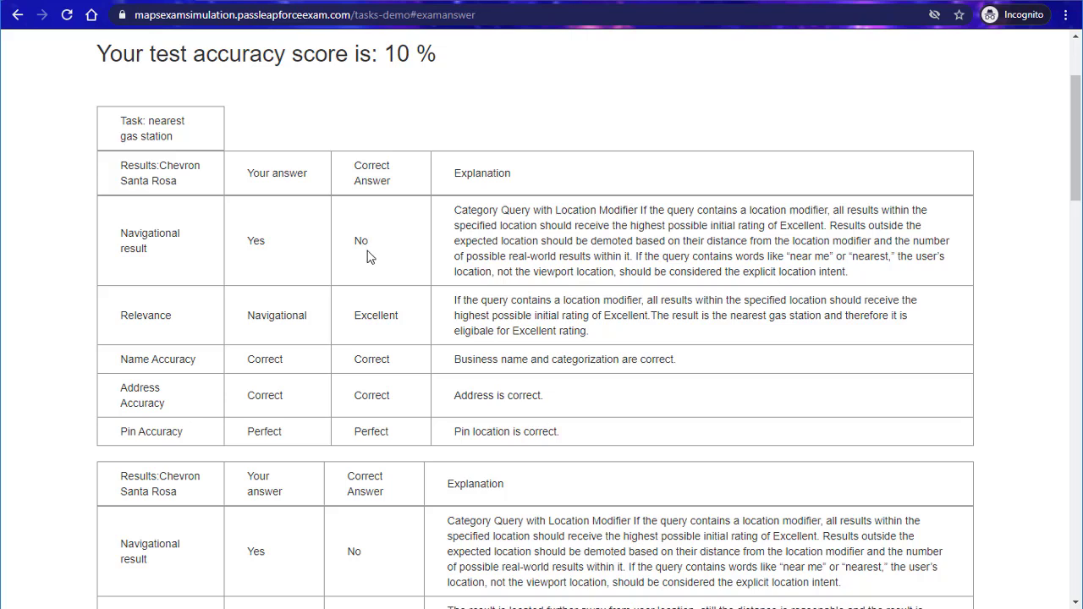
pyautogui.moveTo(531, 394)
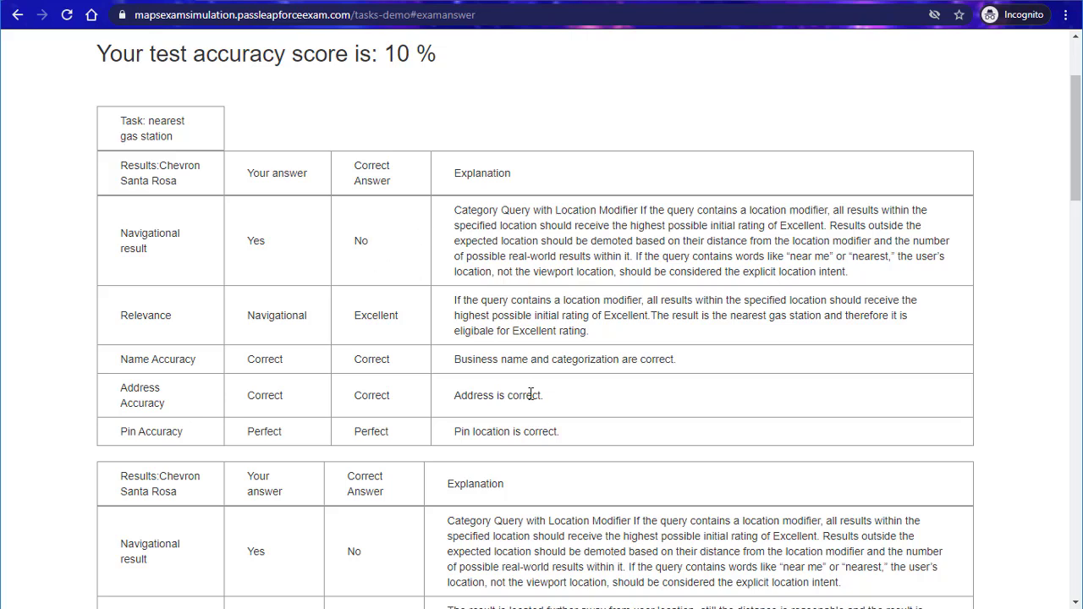
pyautogui.moveTo(359, 286)
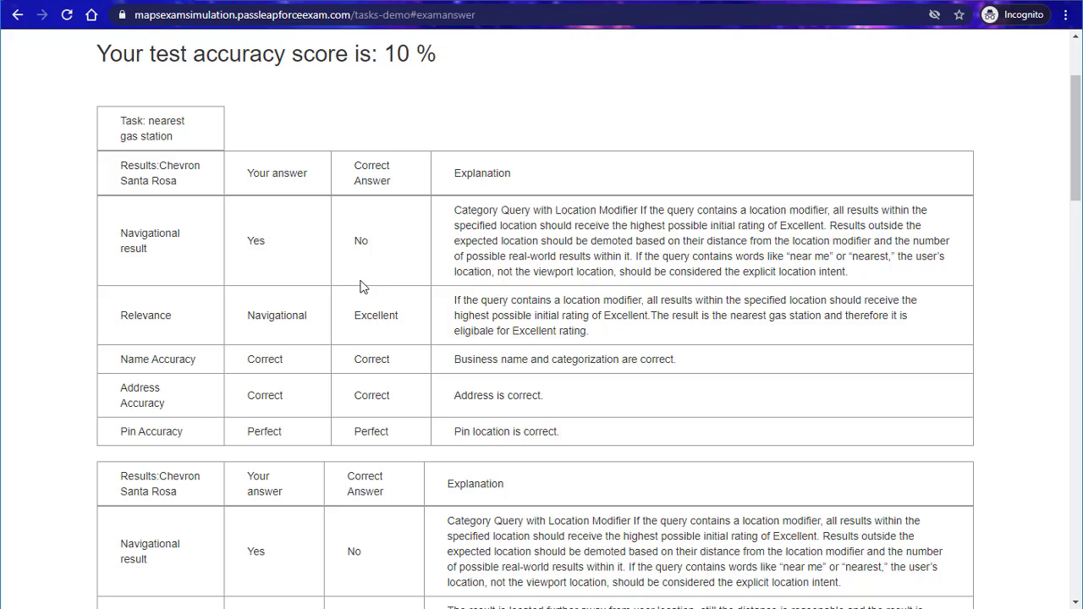
pyautogui.moveTo(260, 254)
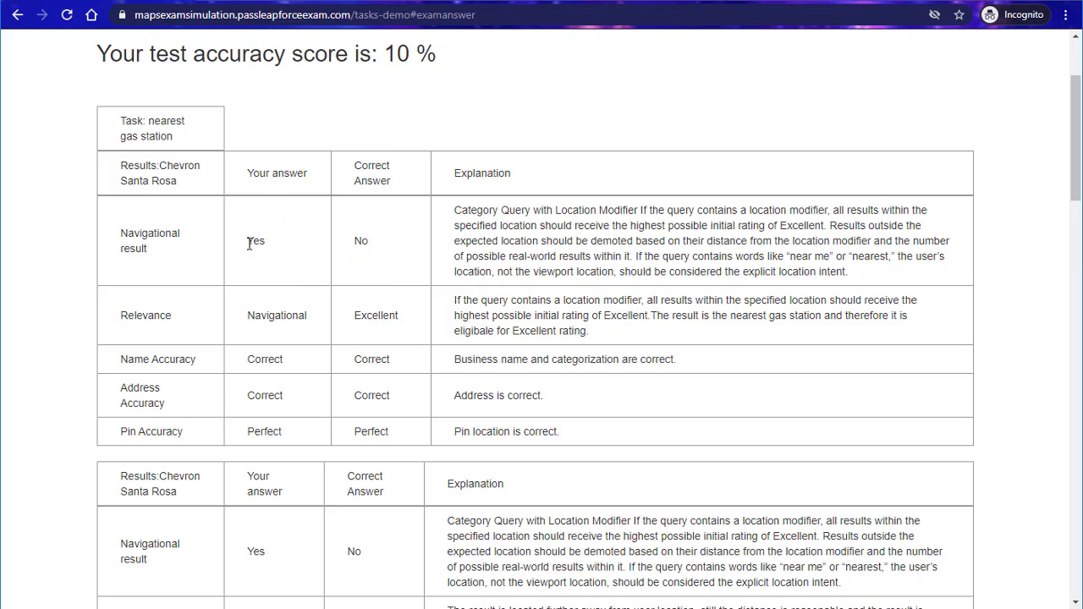
pyautogui.moveTo(369, 274)
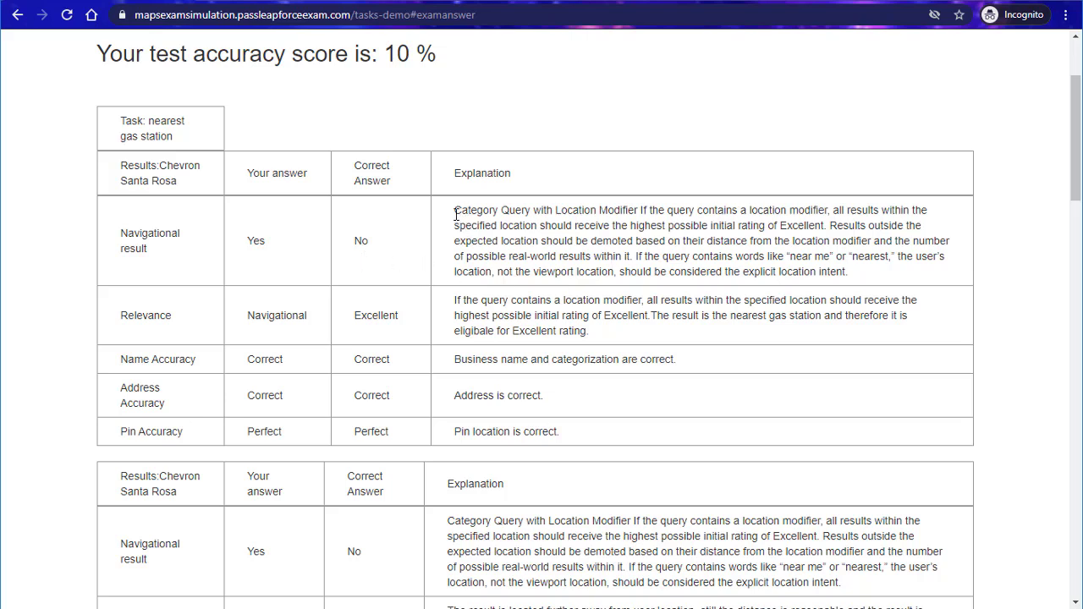
pyautogui.moveTo(873, 373)
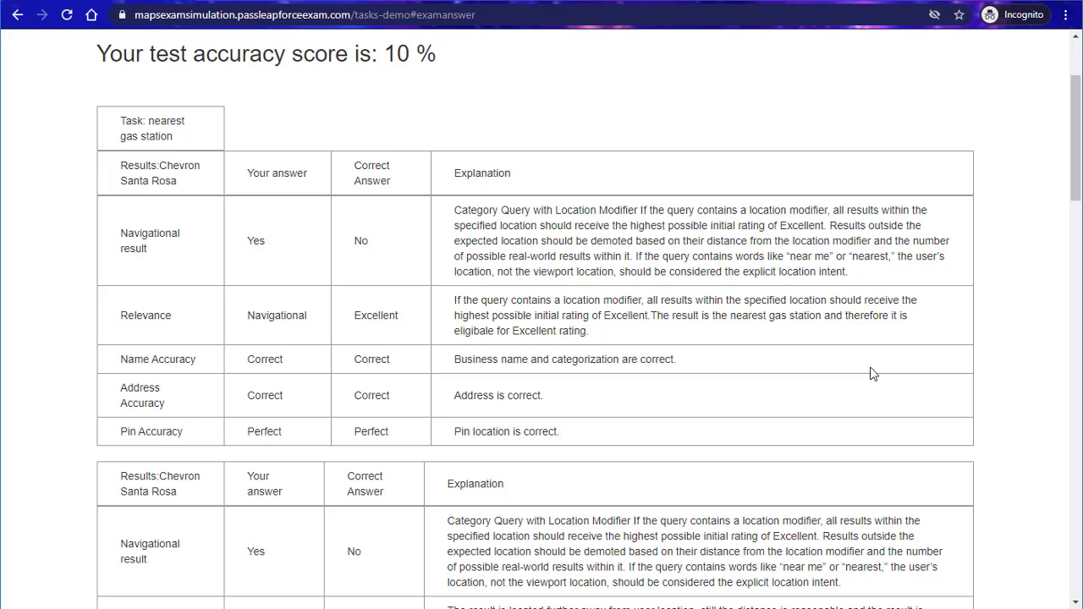
pyautogui.scroll(-3)
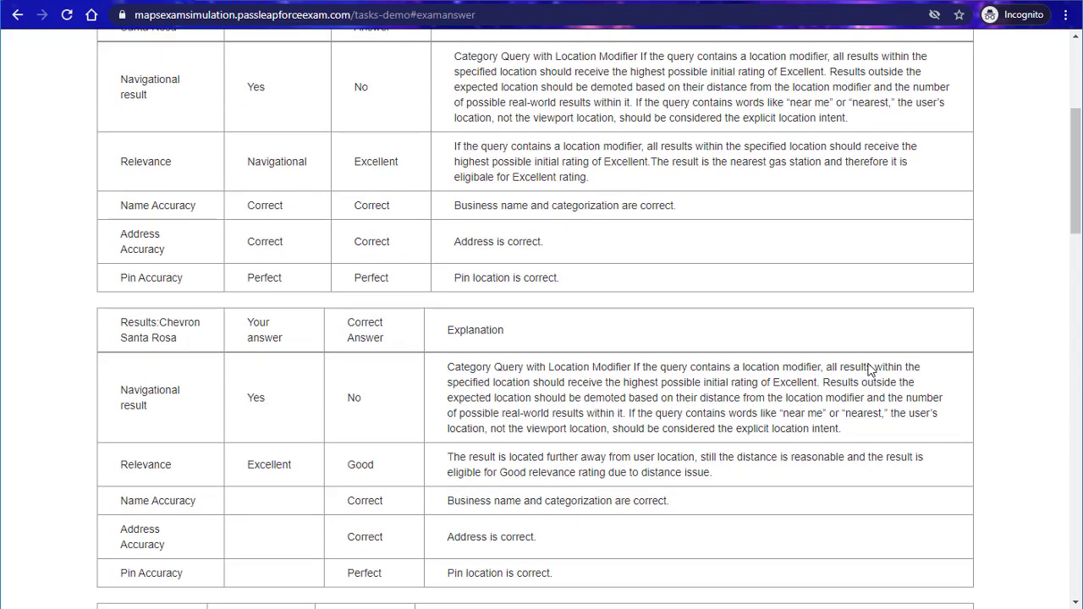
pyautogui.moveTo(832, 381)
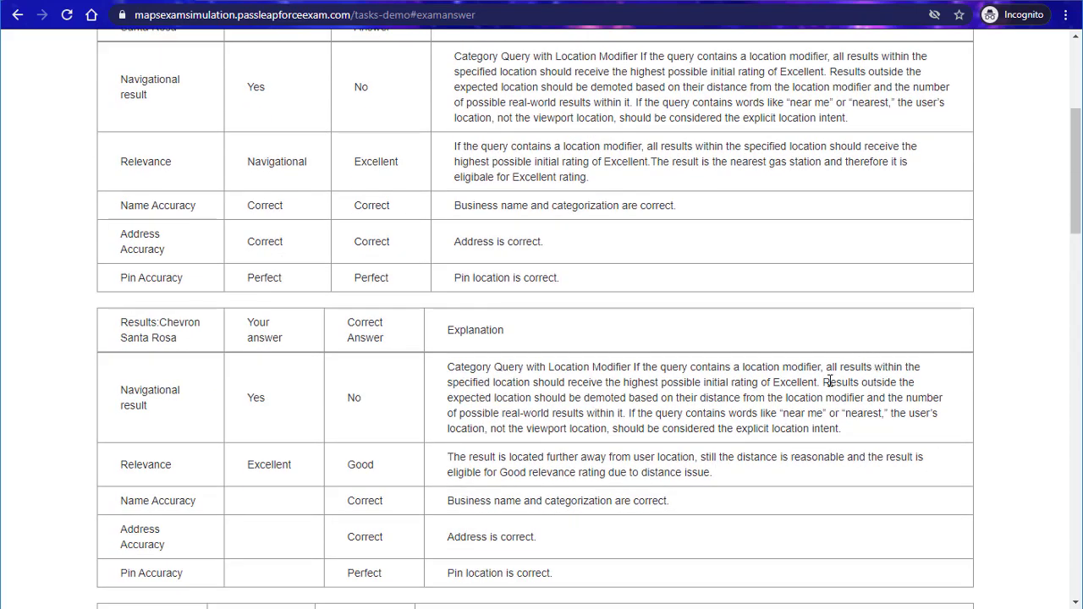
pyautogui.scroll(-3)
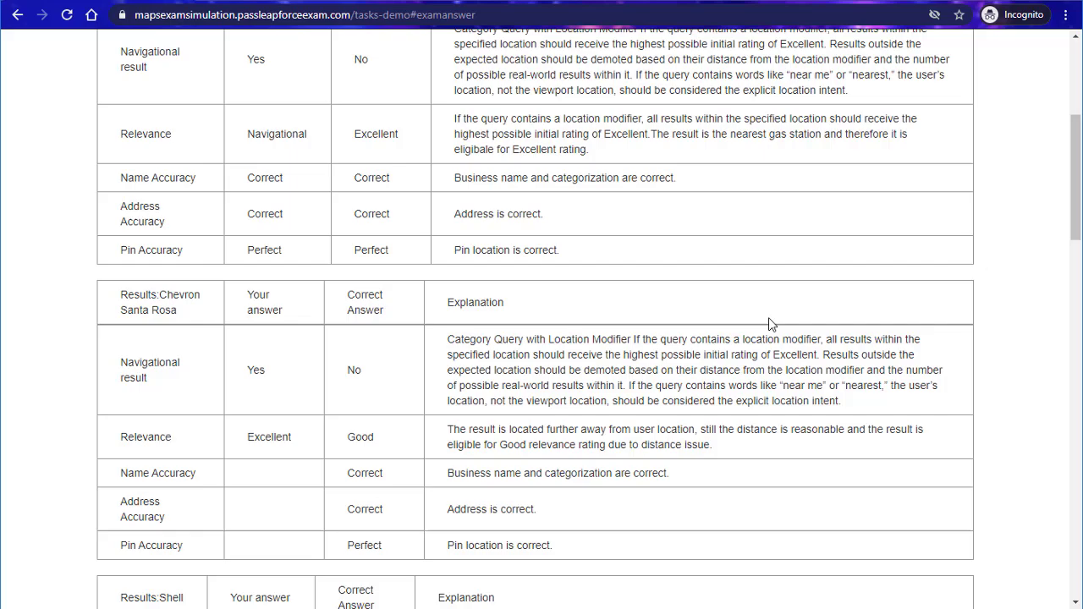
pyautogui.scroll(-3)
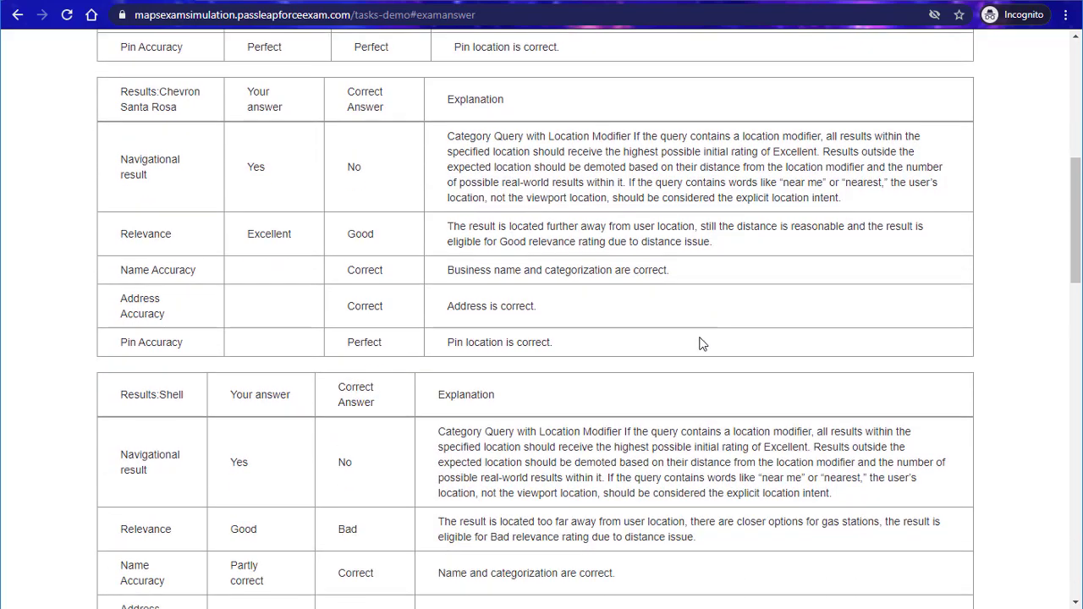
pyautogui.scroll(-3)
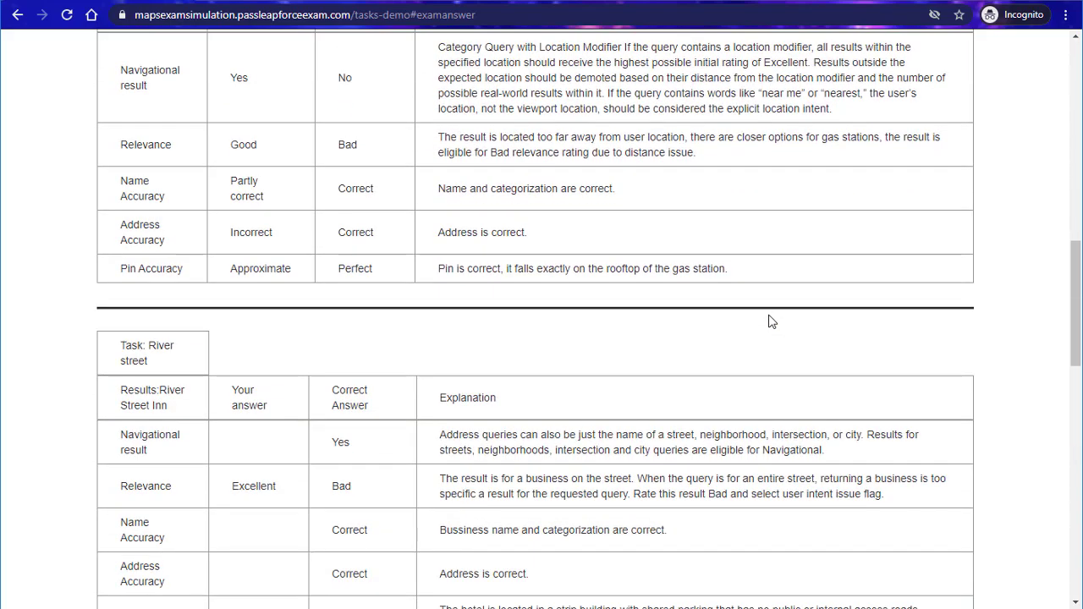
pyautogui.scroll(3)
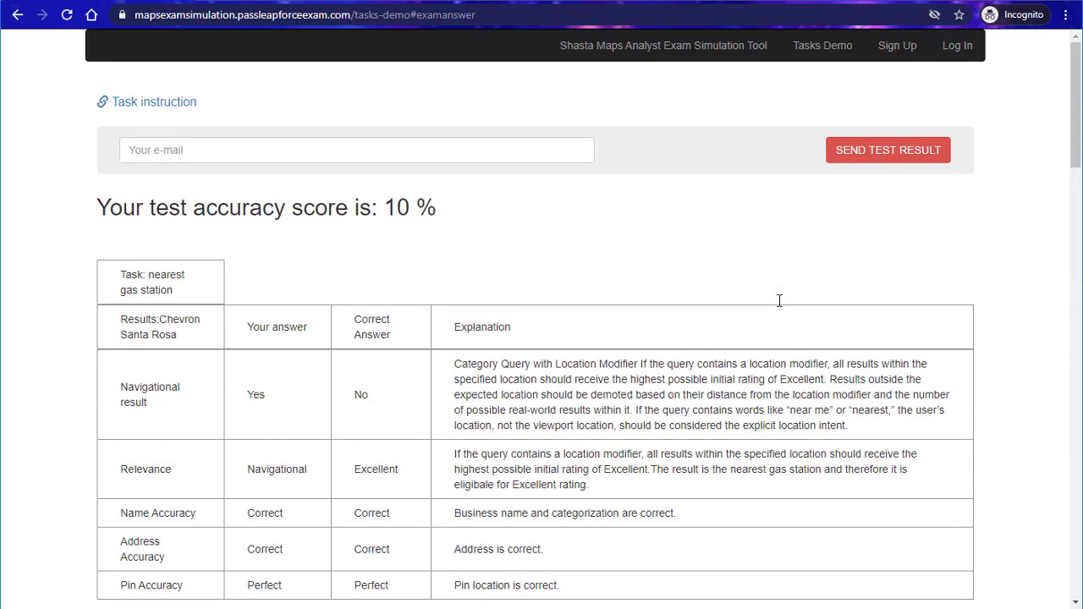
pyautogui.moveTo(809, 247)
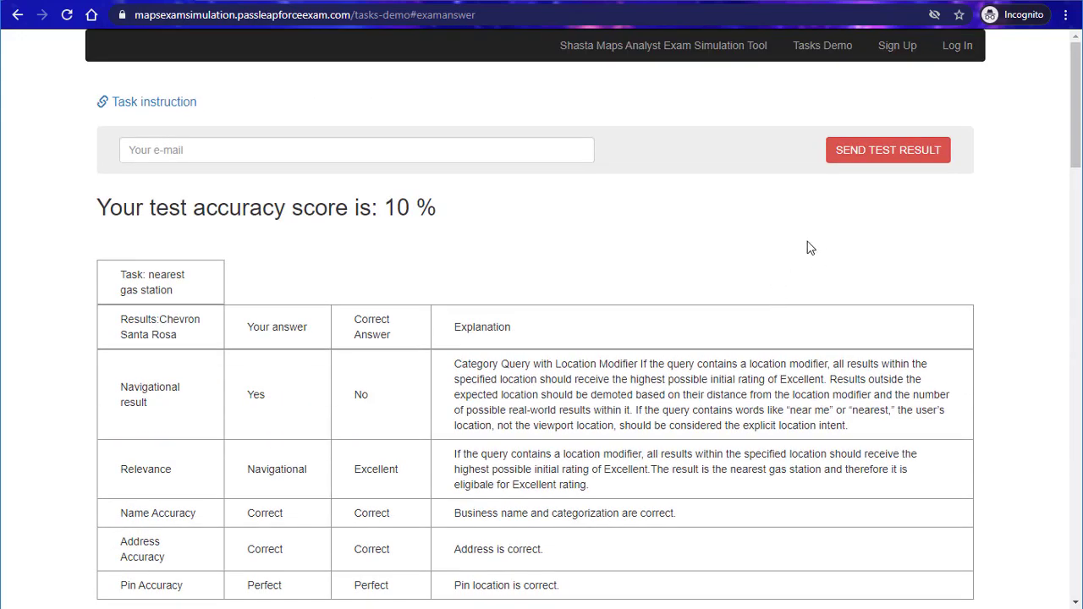
pyautogui.moveTo(897, 44)
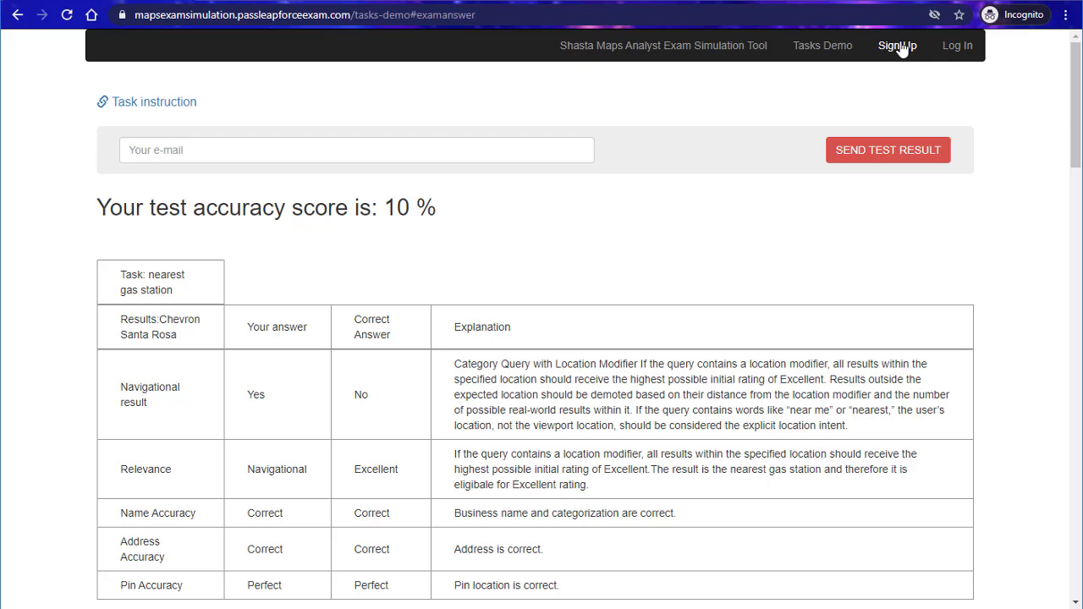
pyautogui.moveTo(897, 44)
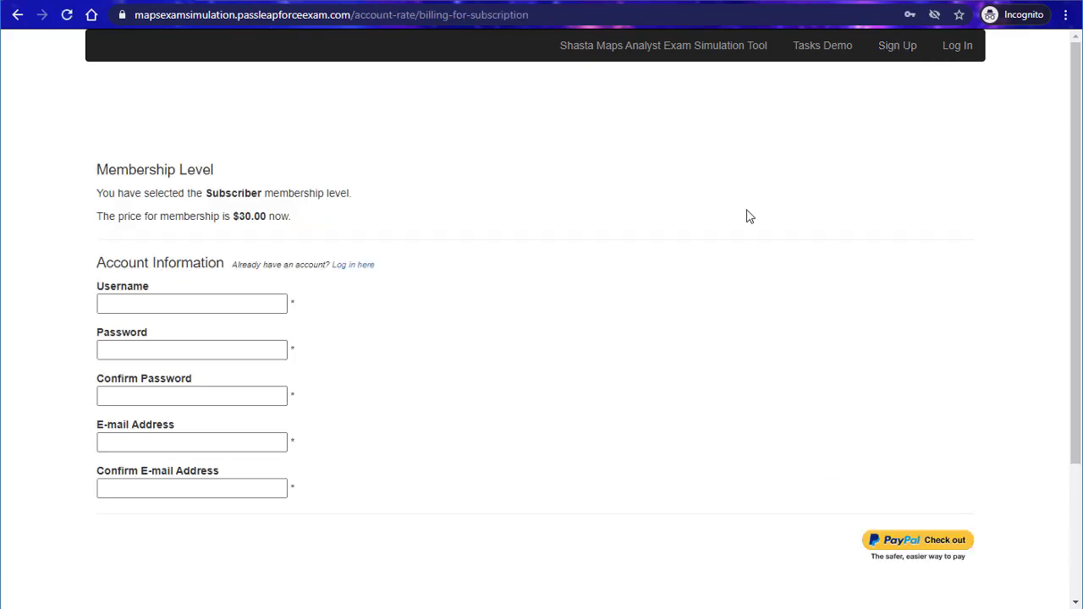
pyautogui.moveTo(677, 254)
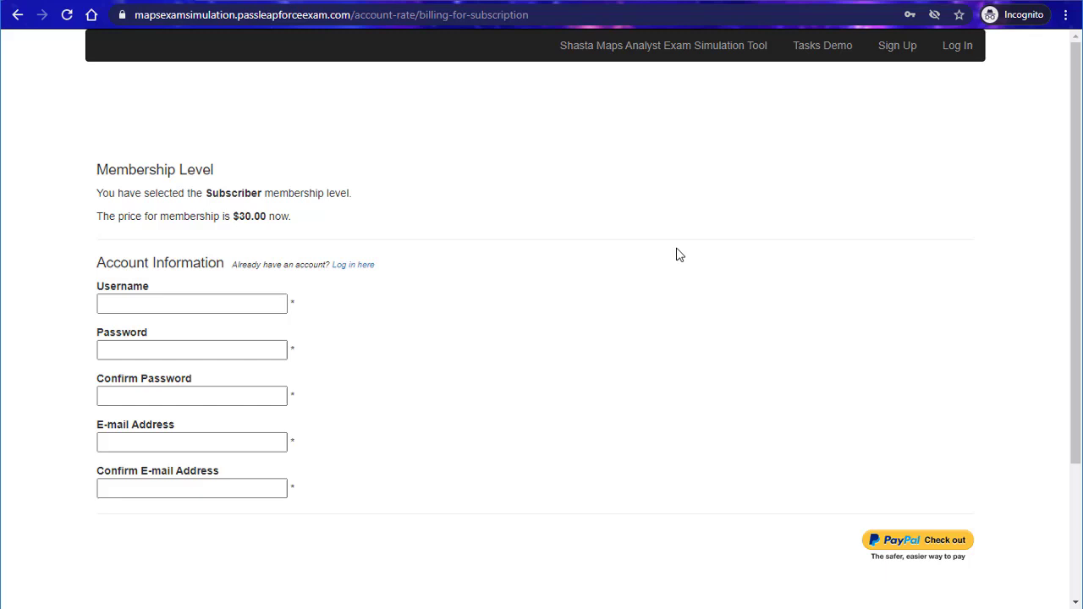
pyautogui.moveTo(937, 525)
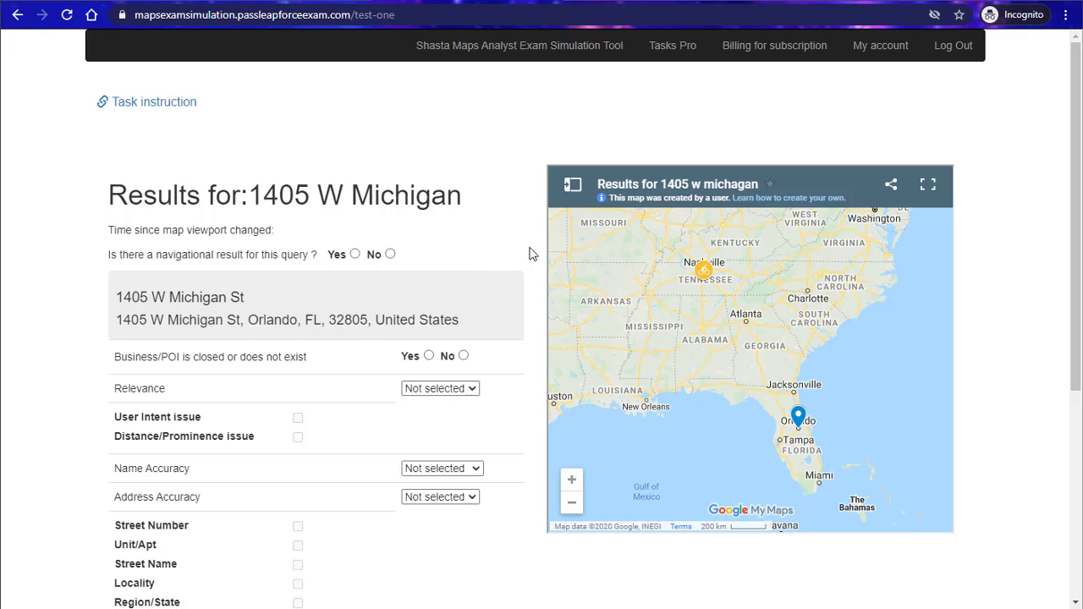
# Scroll down the first Tasks Pro task for 1405 W Michigan
pyautogui.scroll(-3)
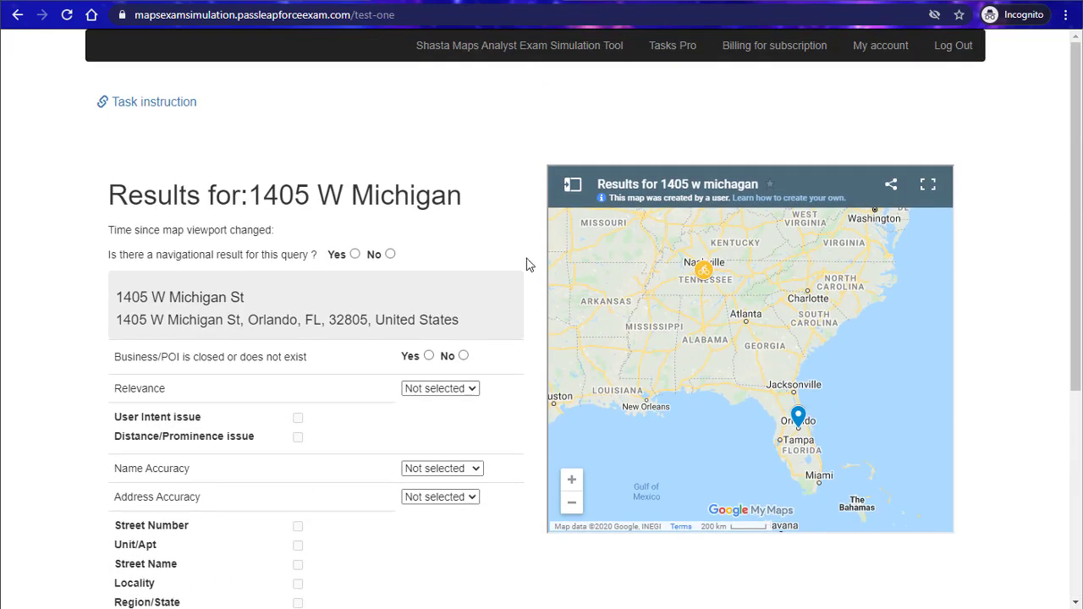
pyautogui.moveTo(504, 157)
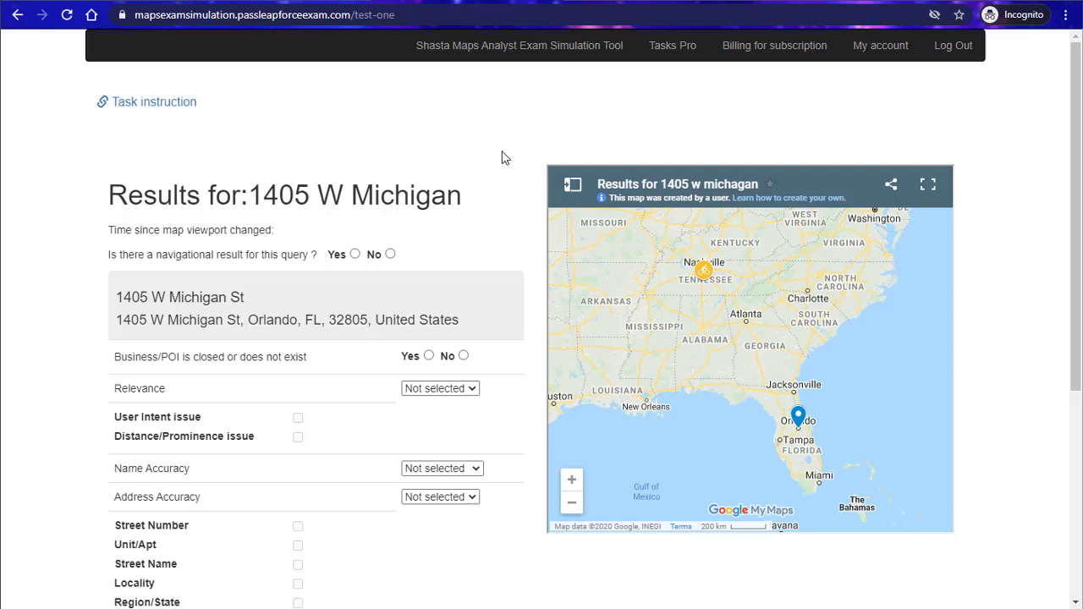
pyautogui.moveTo(518, 176)
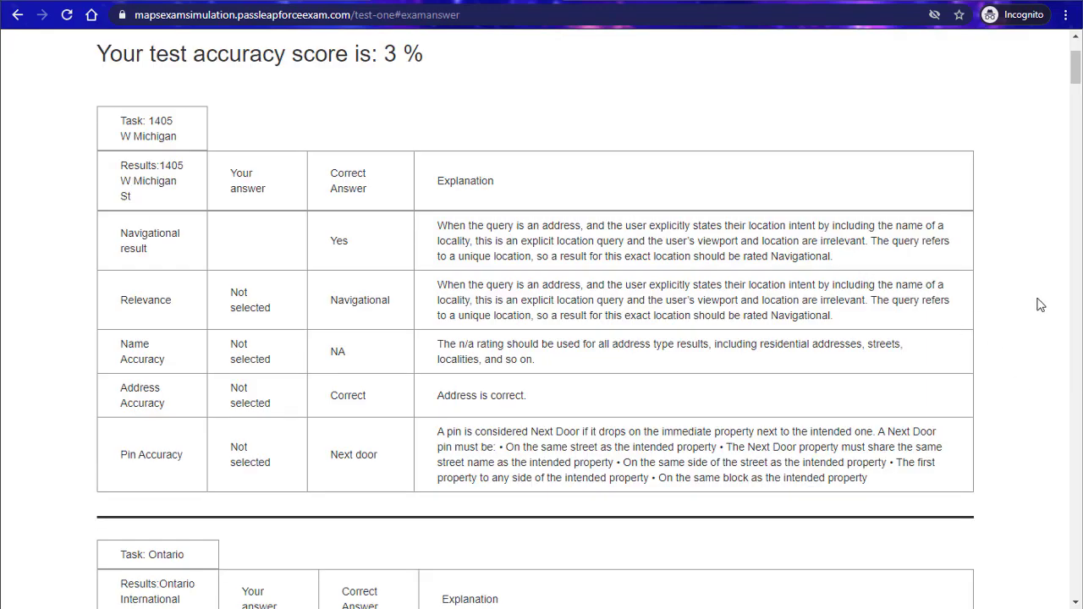
pyautogui.moveTo(964, 218)
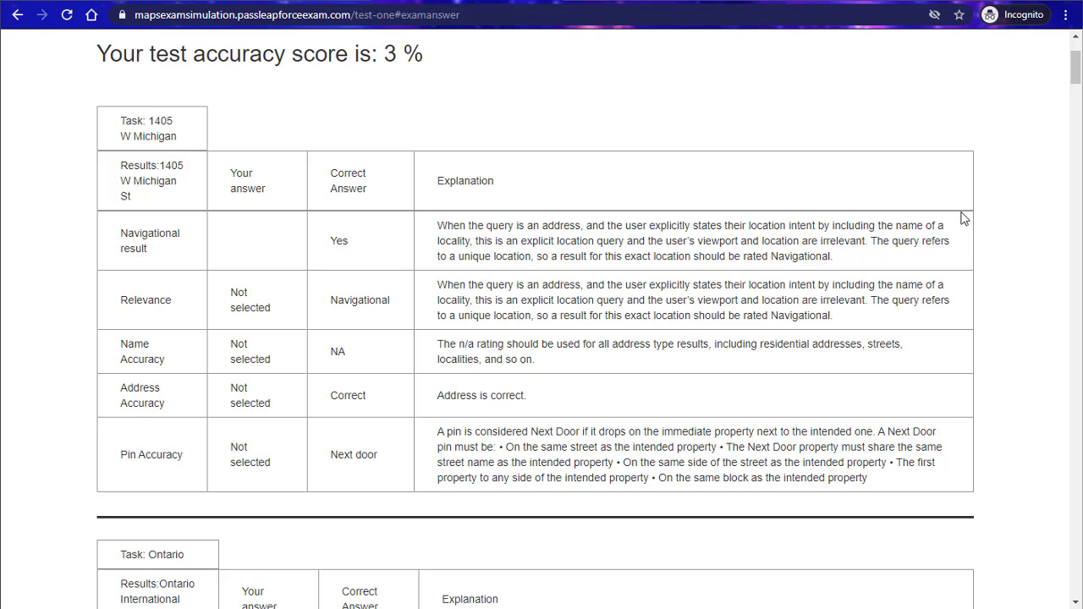
pyautogui.moveTo(987, 288)
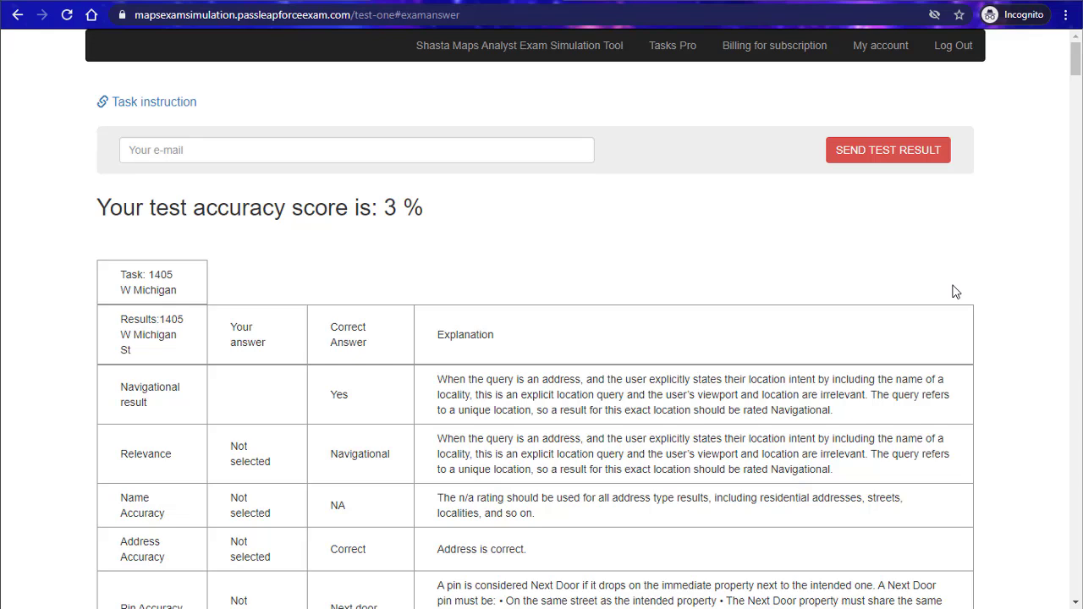
pyautogui.scroll(-3)
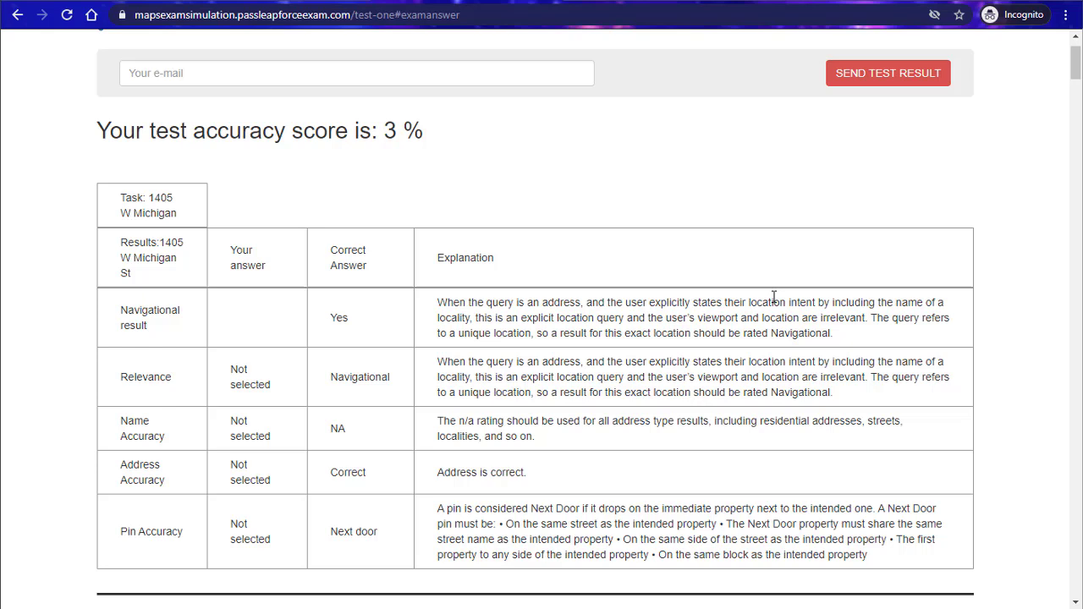
pyautogui.moveTo(779, 337)
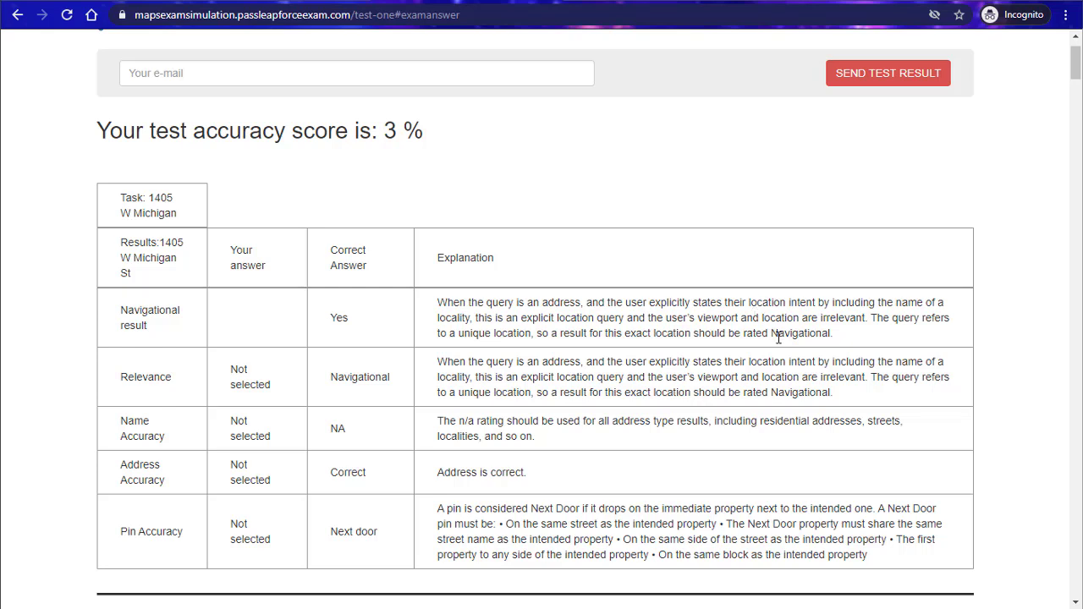
pyautogui.moveTo(821, 247)
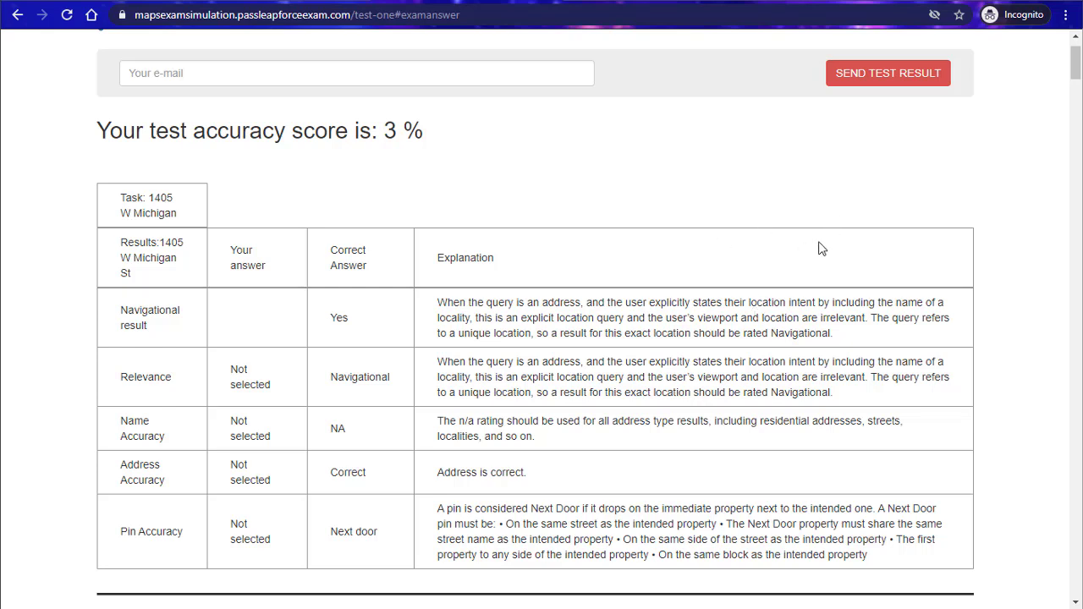
pyautogui.moveTo(734, 294)
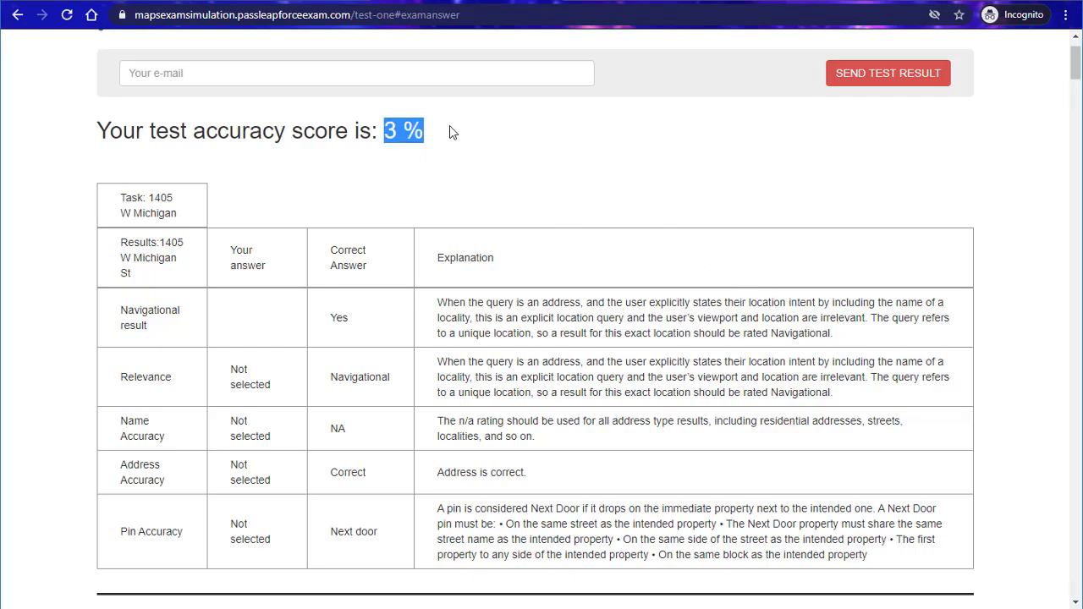
pyautogui.scroll(-3)
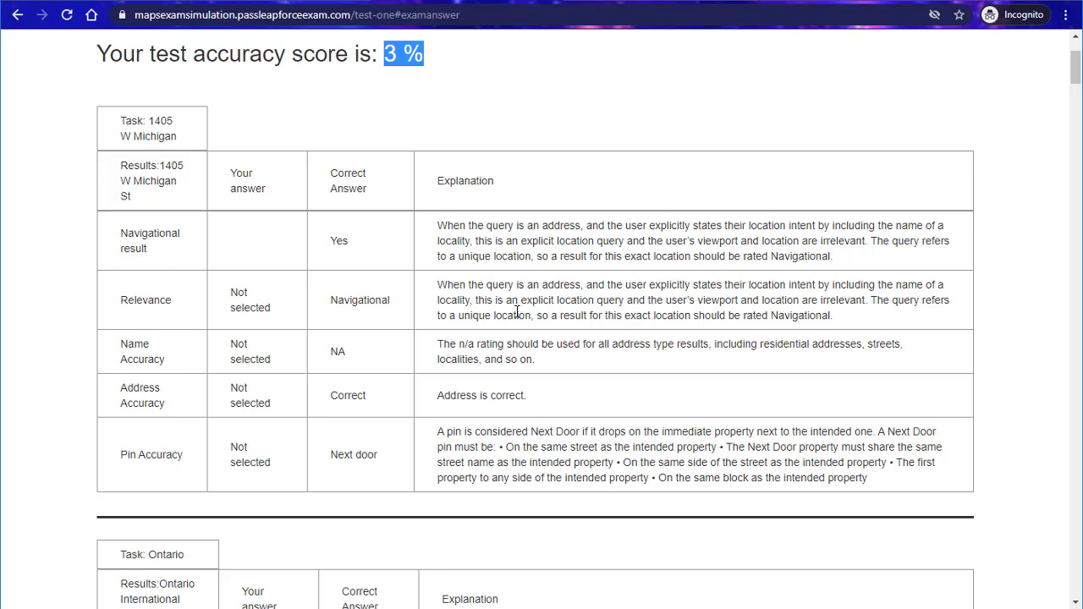
pyautogui.moveTo(288, 264)
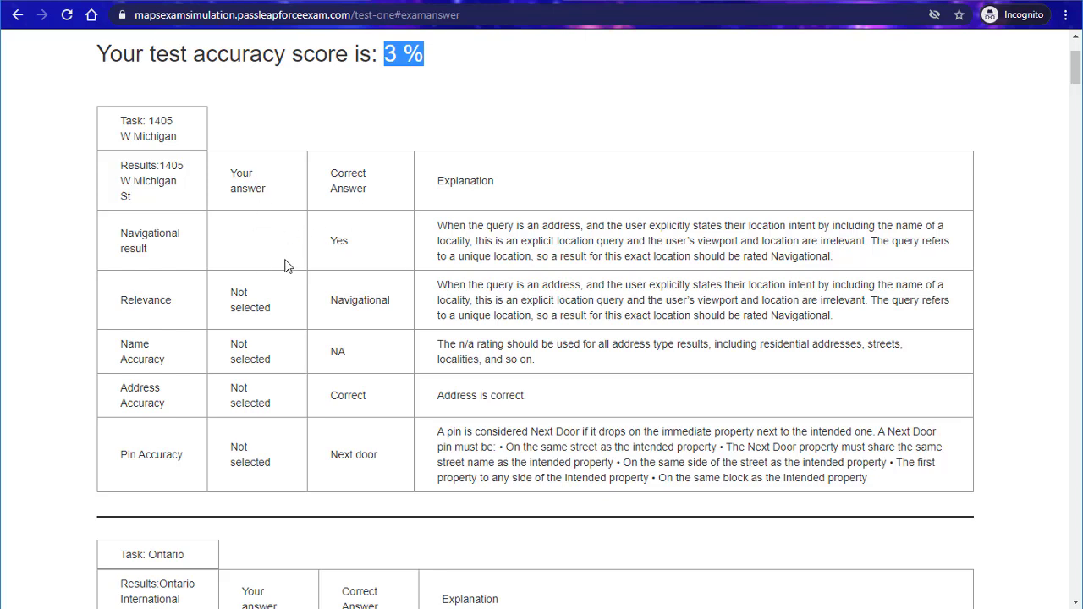
pyautogui.moveTo(266, 254)
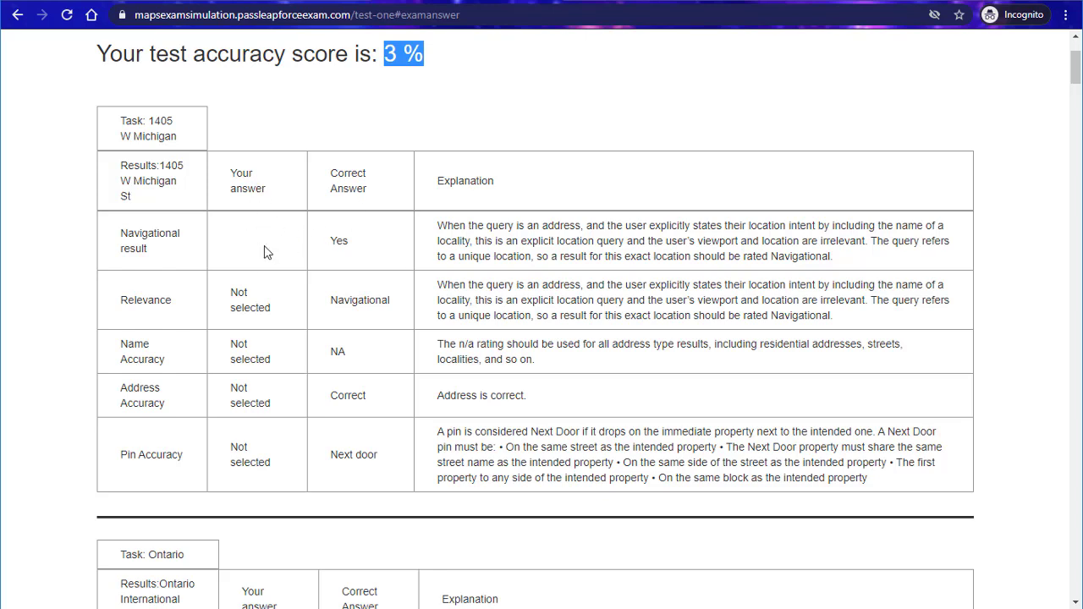
pyautogui.moveTo(253, 251)
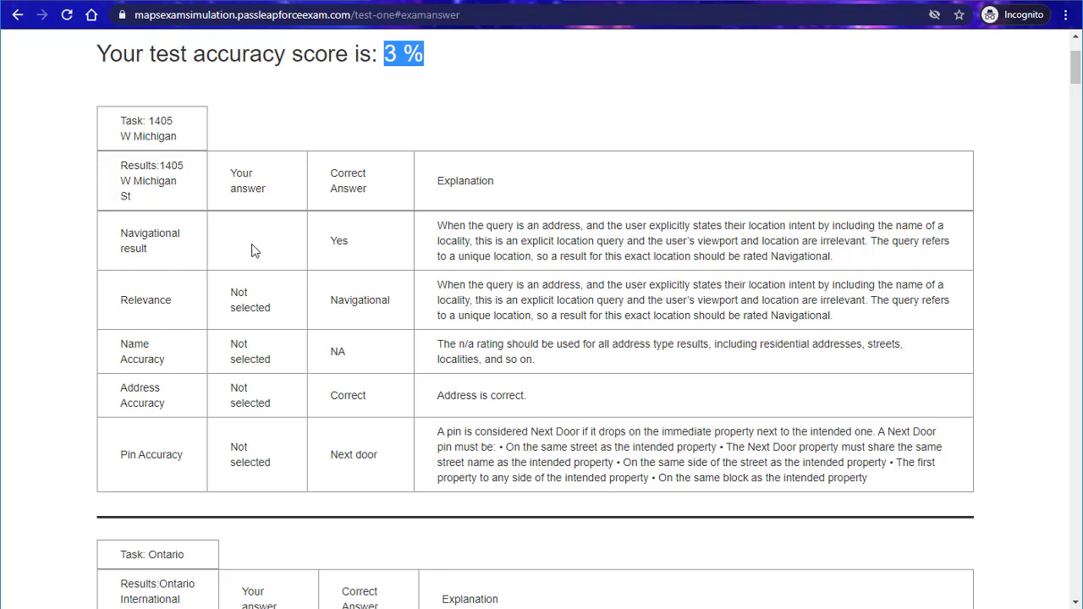
pyautogui.moveTo(243, 247)
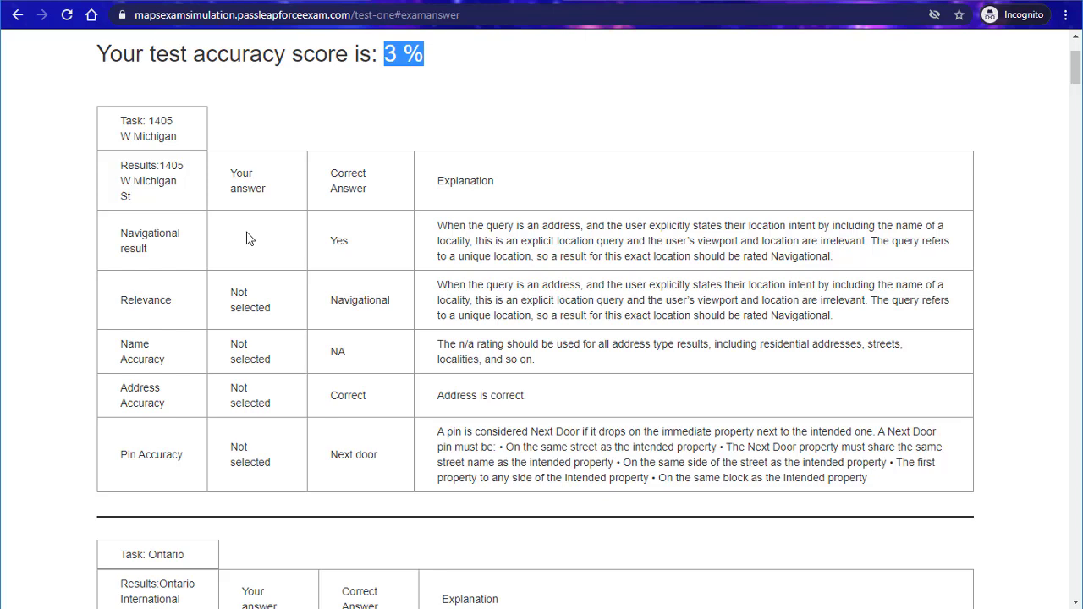
pyautogui.moveTo(288, 230)
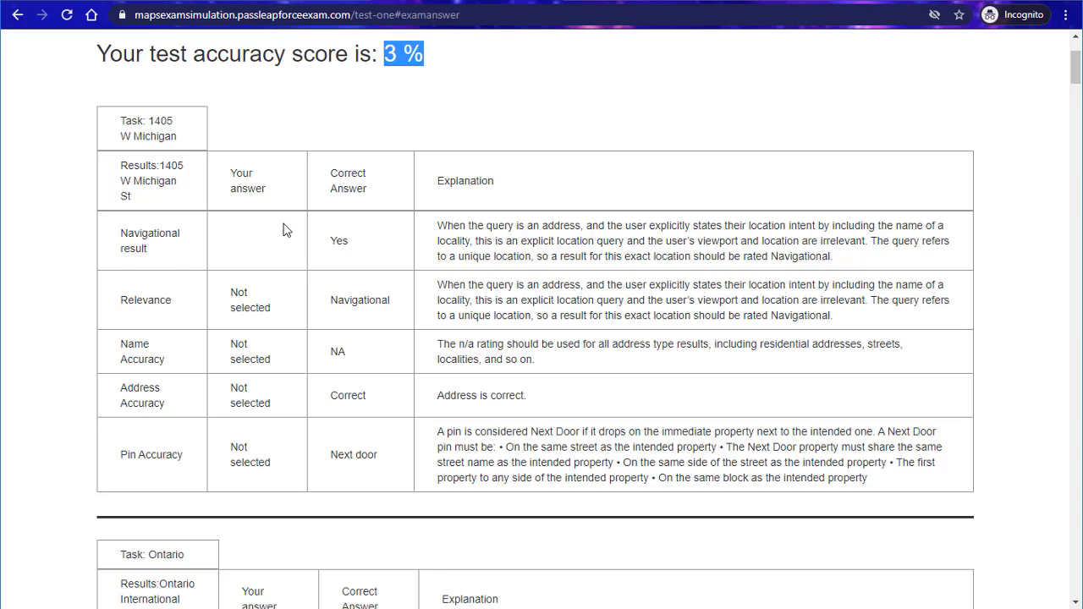
pyautogui.moveTo(244, 254)
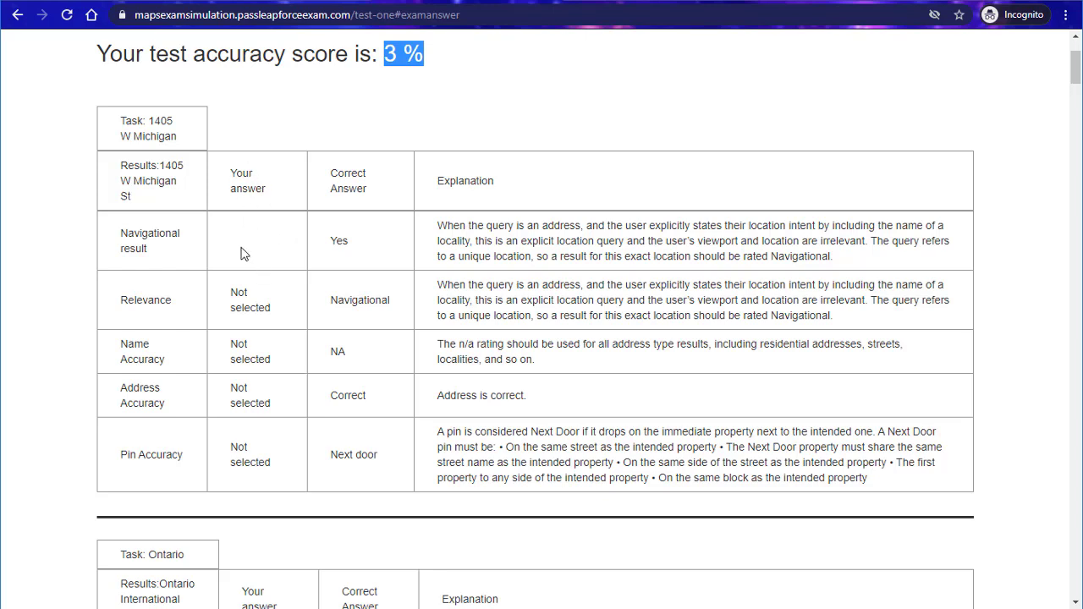
pyautogui.moveTo(247, 247)
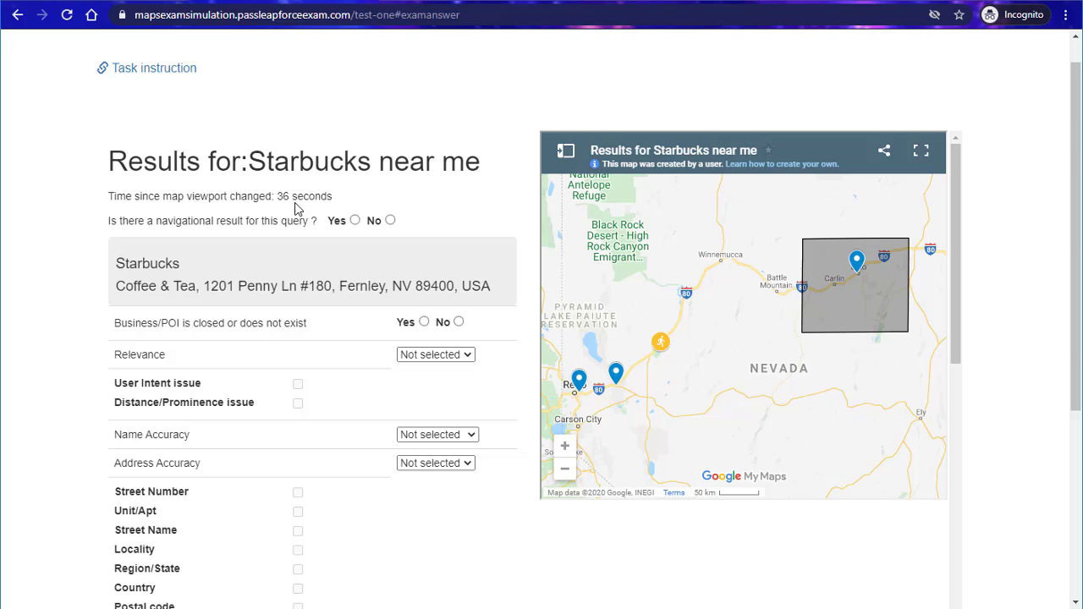
pyautogui.moveTo(480, 308)
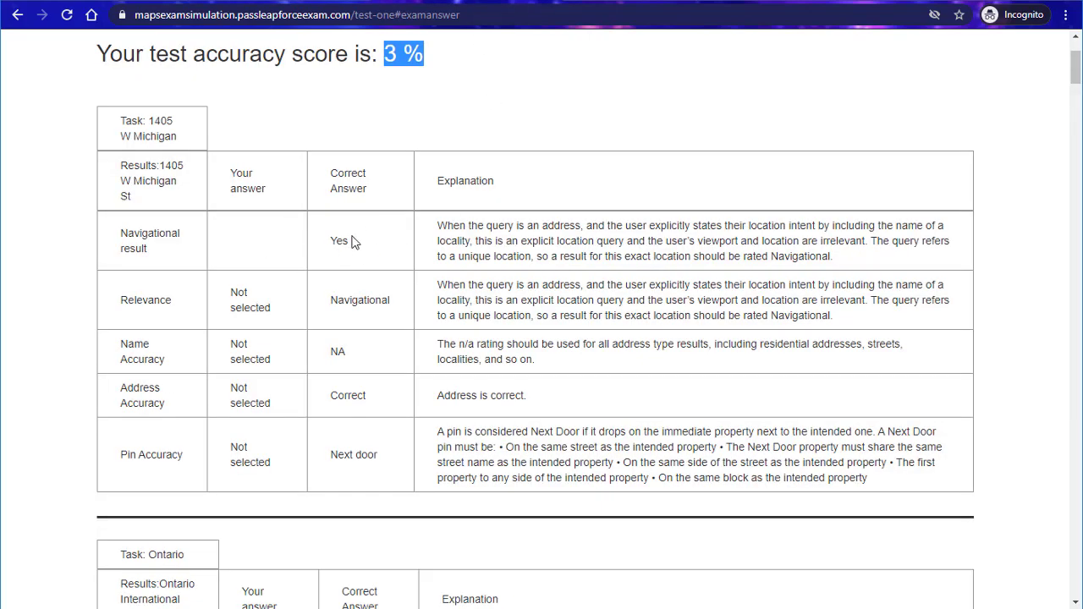
pyautogui.moveTo(460, 246)
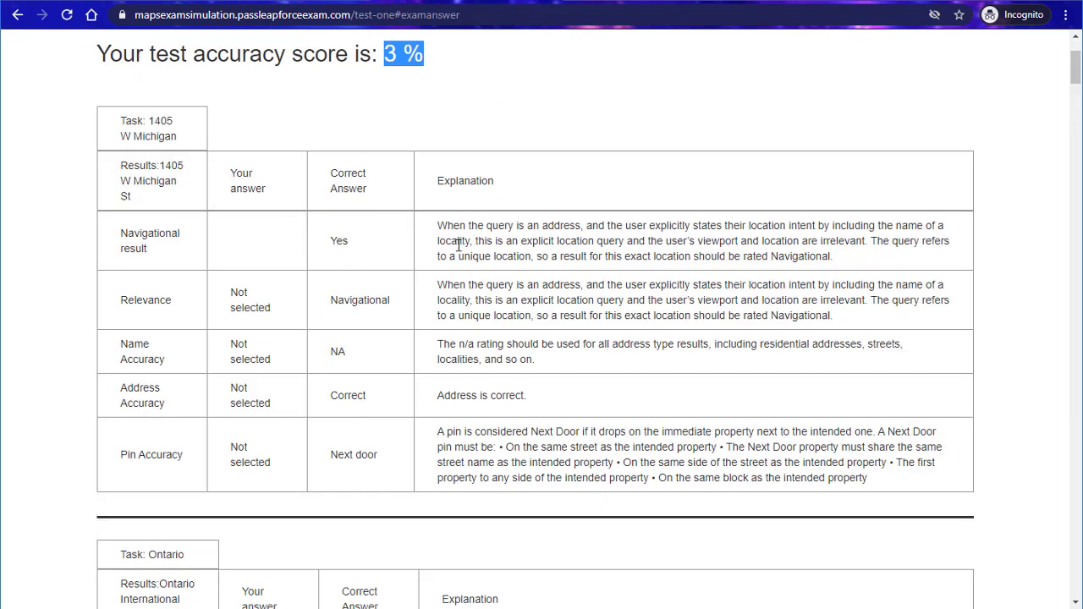
pyautogui.scroll(-3)
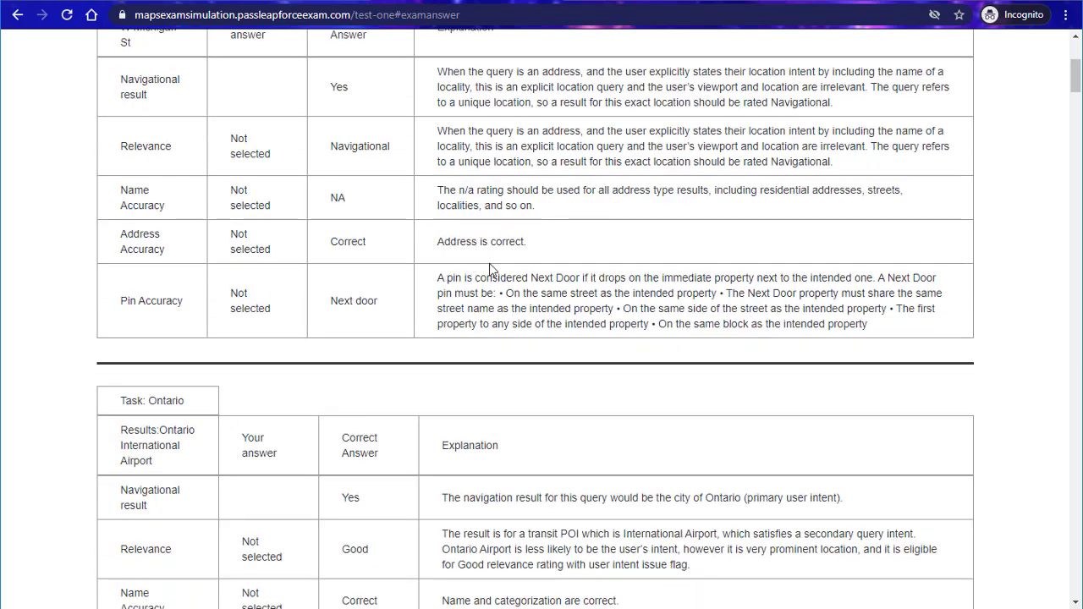
pyautogui.scroll(-3)
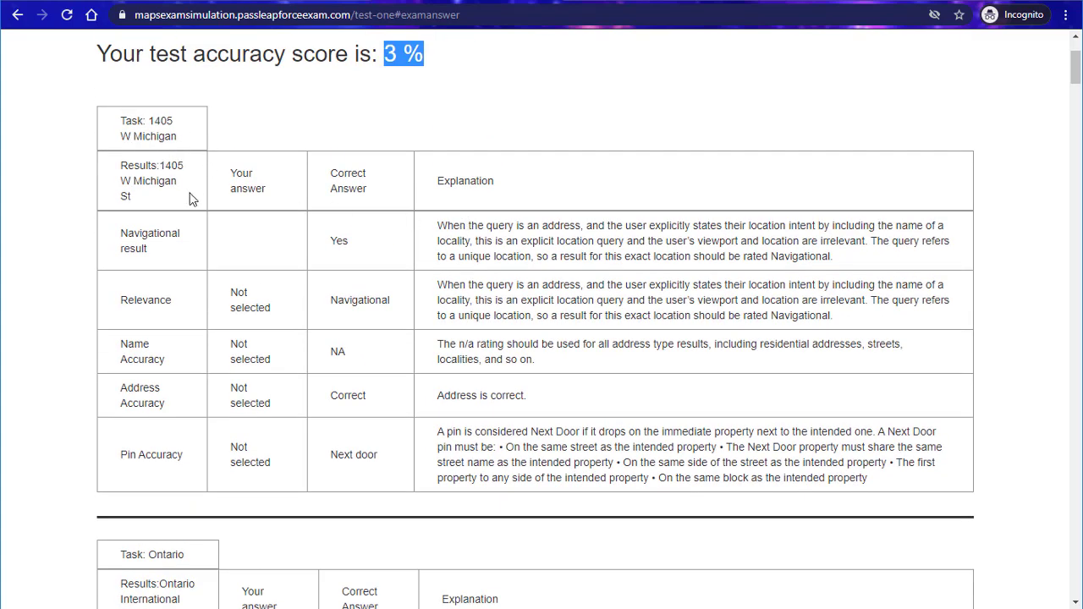
pyautogui.scroll(-3)
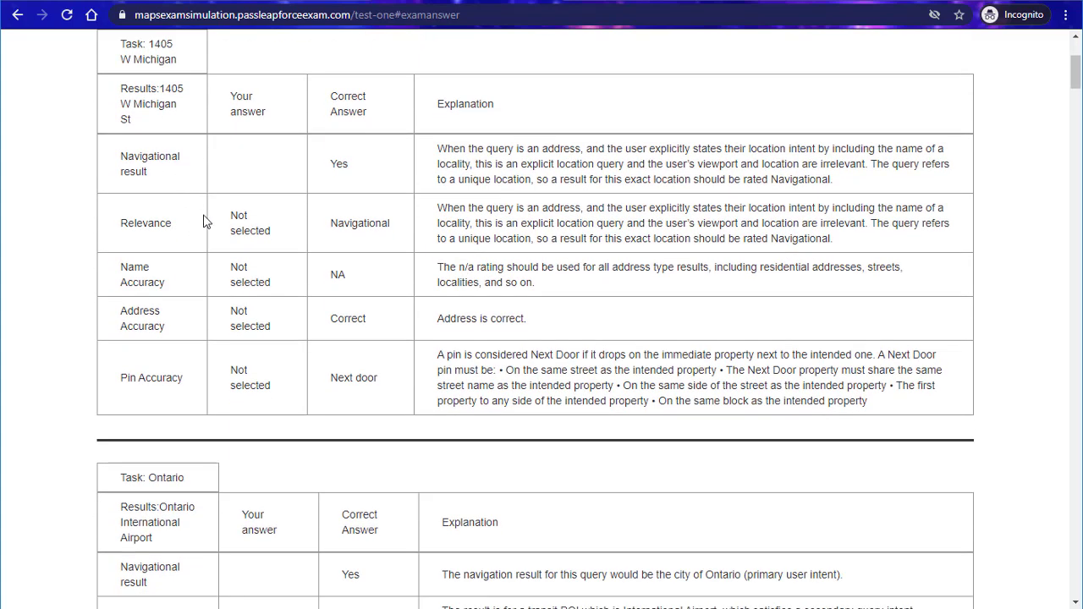
pyautogui.scroll(-3)
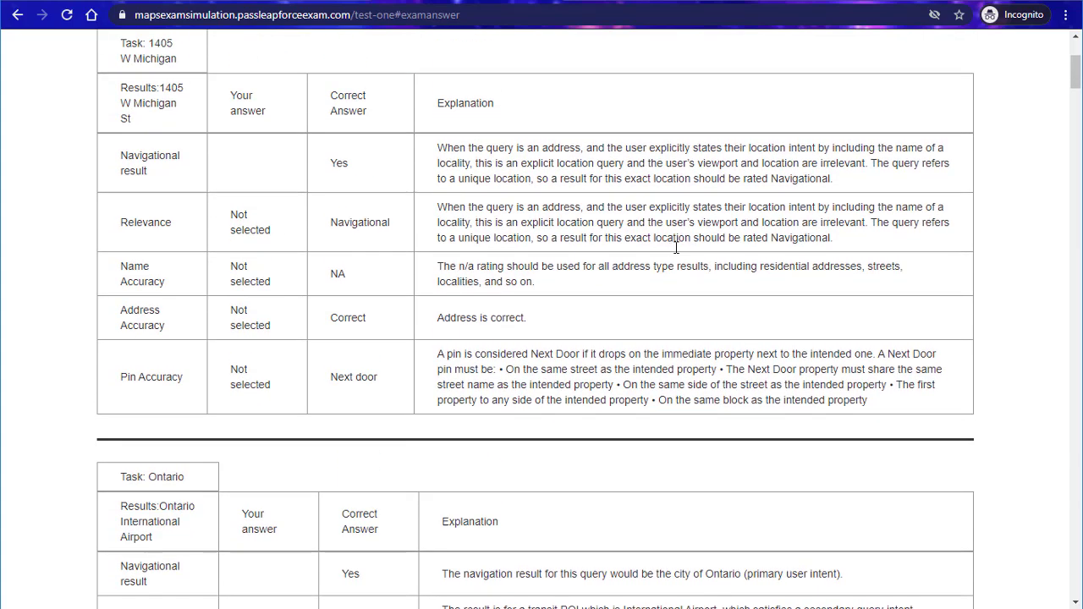
pyautogui.doubleClick(359, 224)
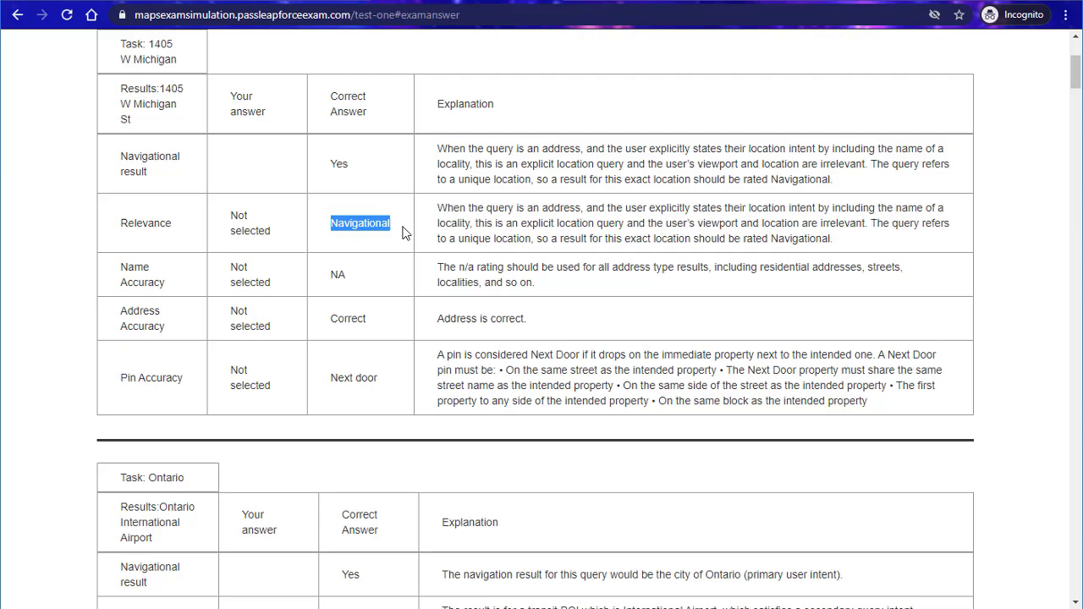
pyautogui.moveTo(331, 102)
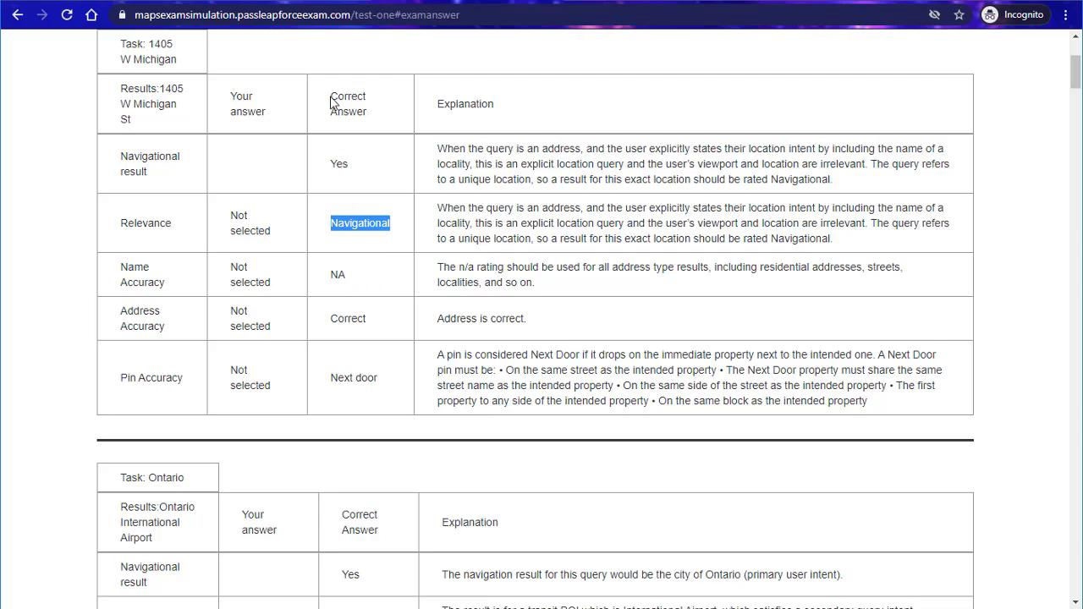
pyautogui.scroll(-3)
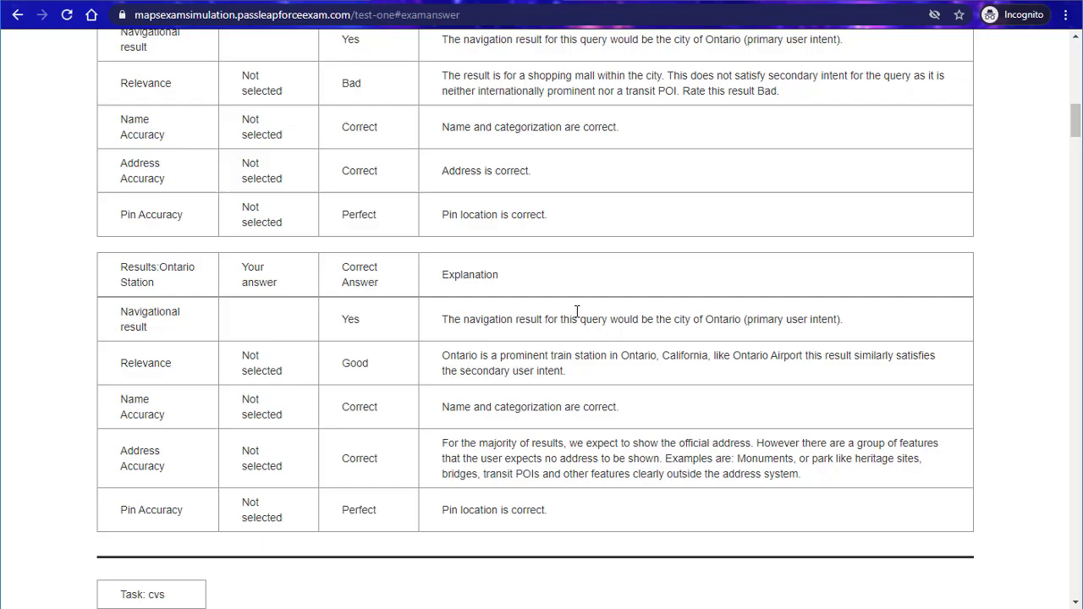
pyautogui.scroll(-3)
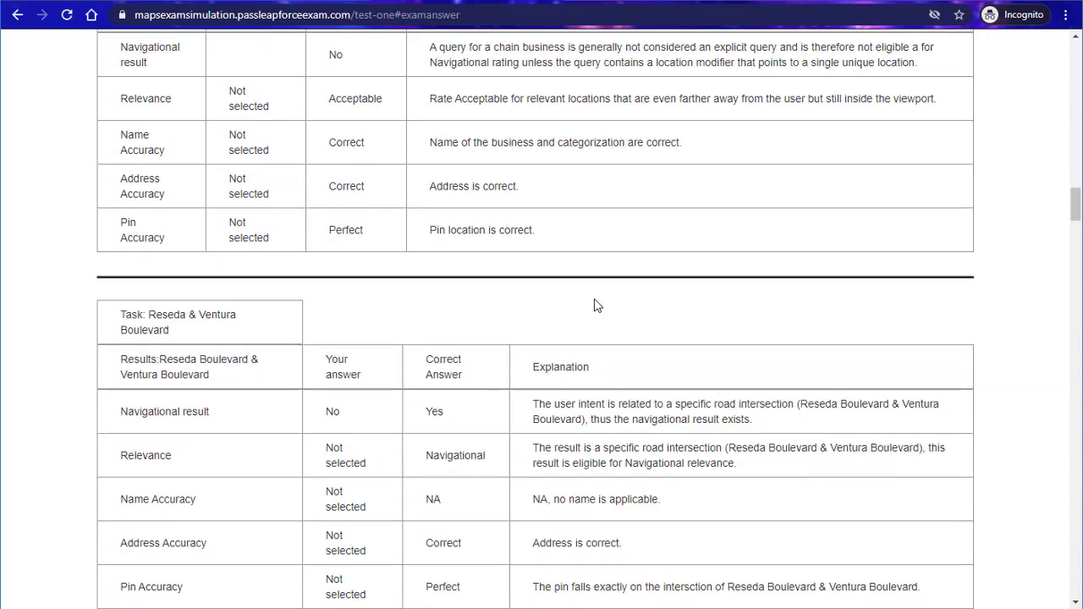
pyautogui.scroll(-3)
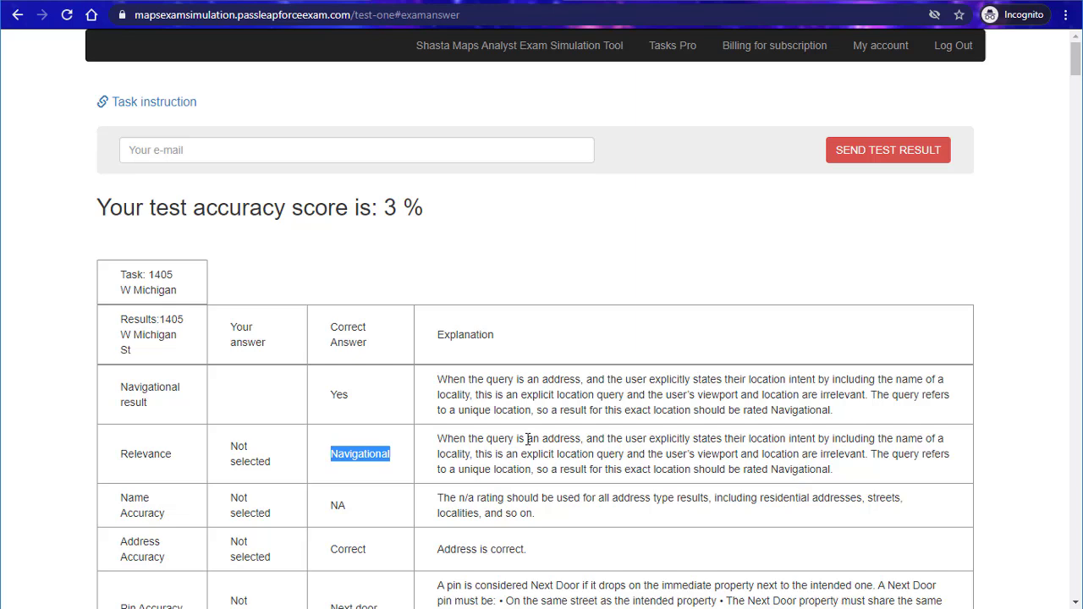
pyautogui.moveTo(518, 44)
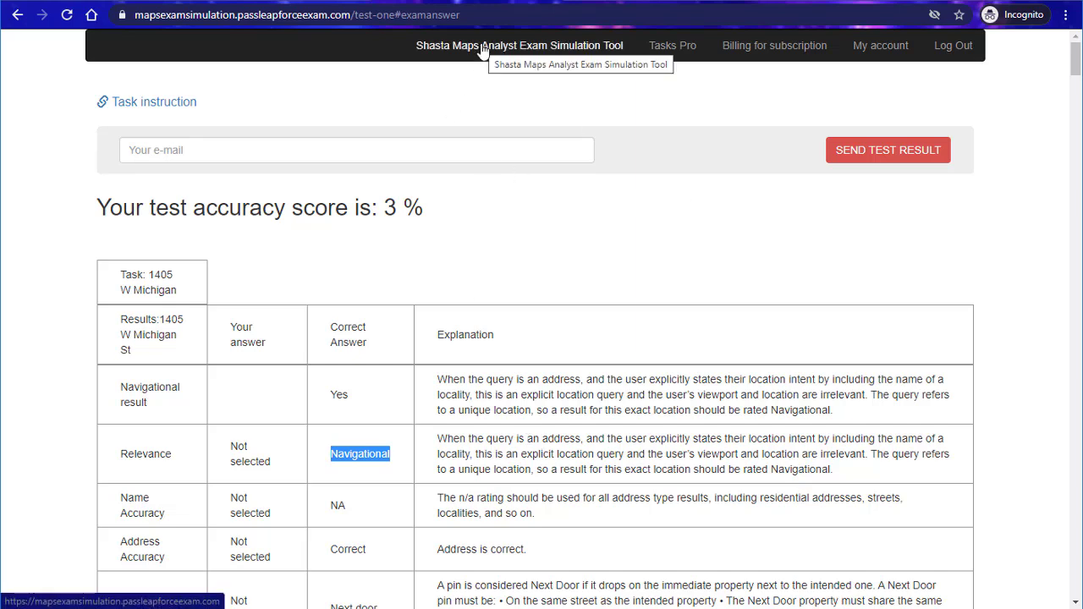
pyautogui.moveTo(592, 328)
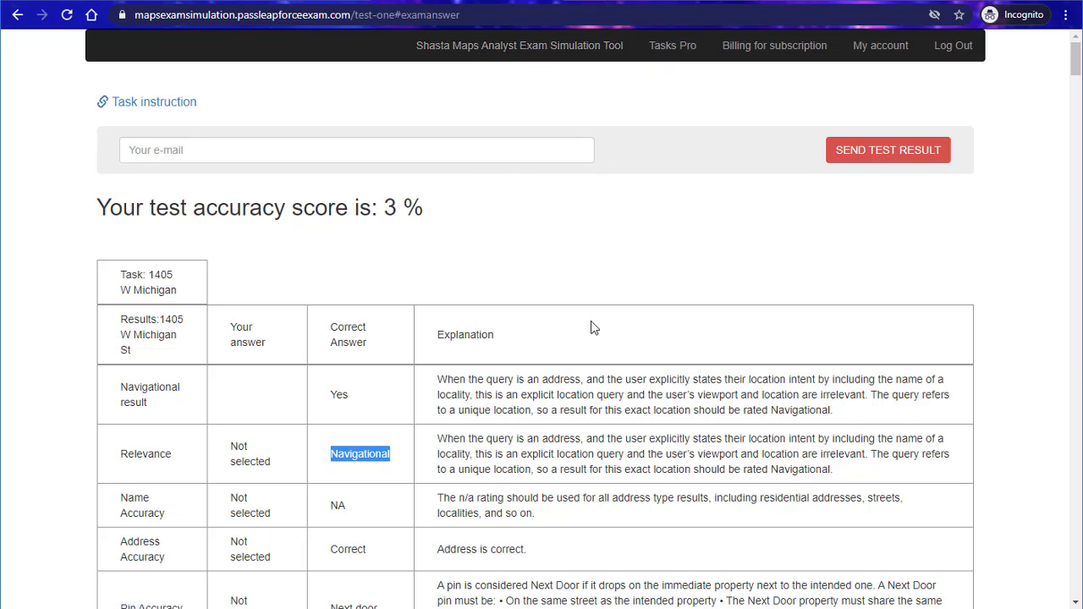
pyautogui.moveTo(643, 379)
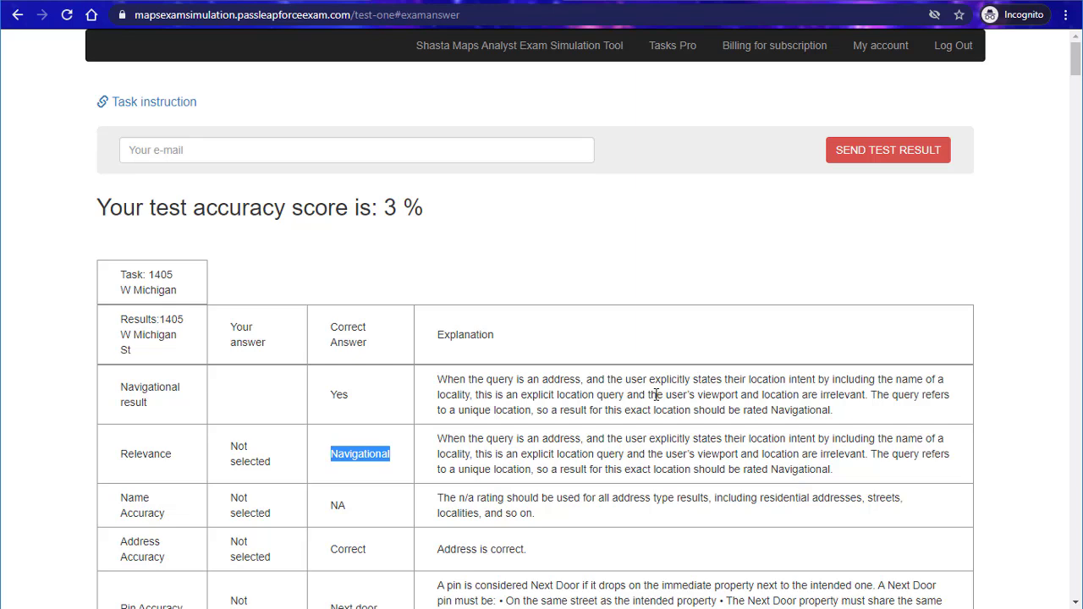
pyautogui.moveTo(626, 288)
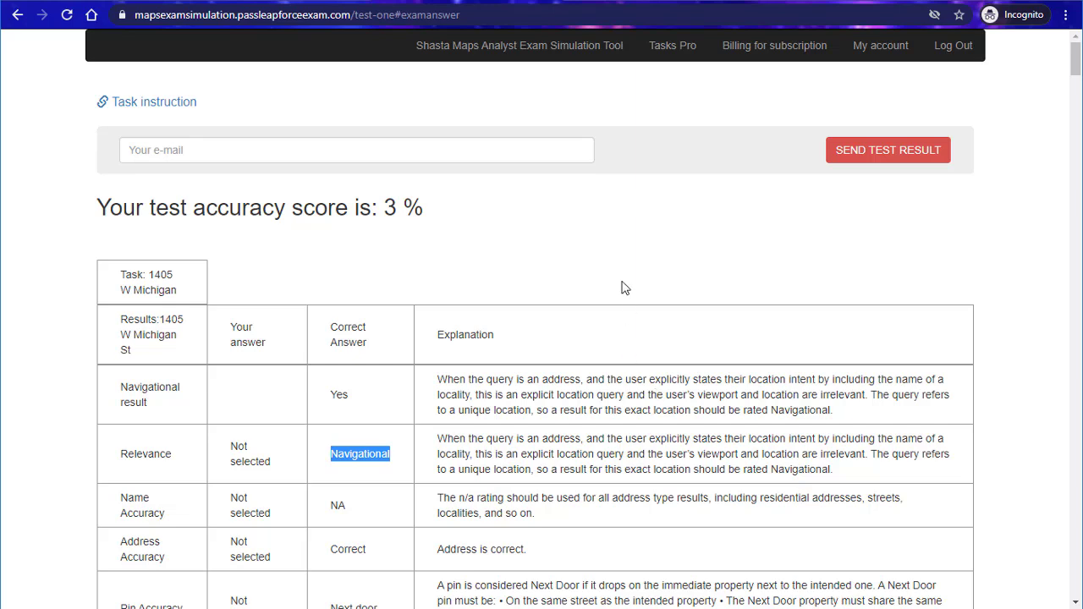